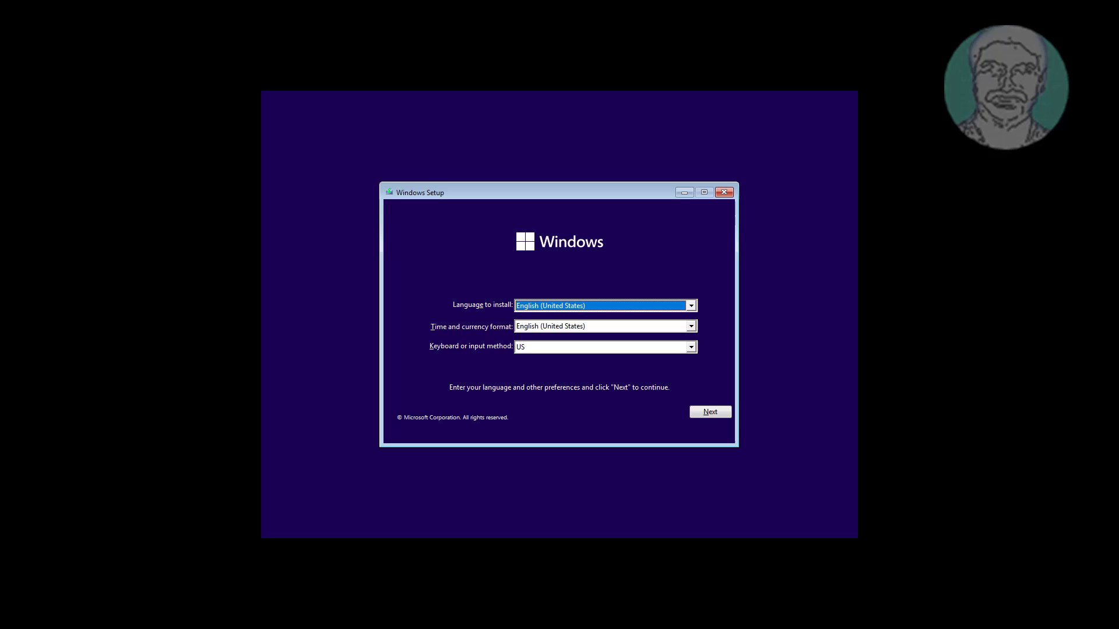
- Move past Windows Setup's language screen via Repair your computer into Troubleshoot's Advanced options
left_click(709, 412)
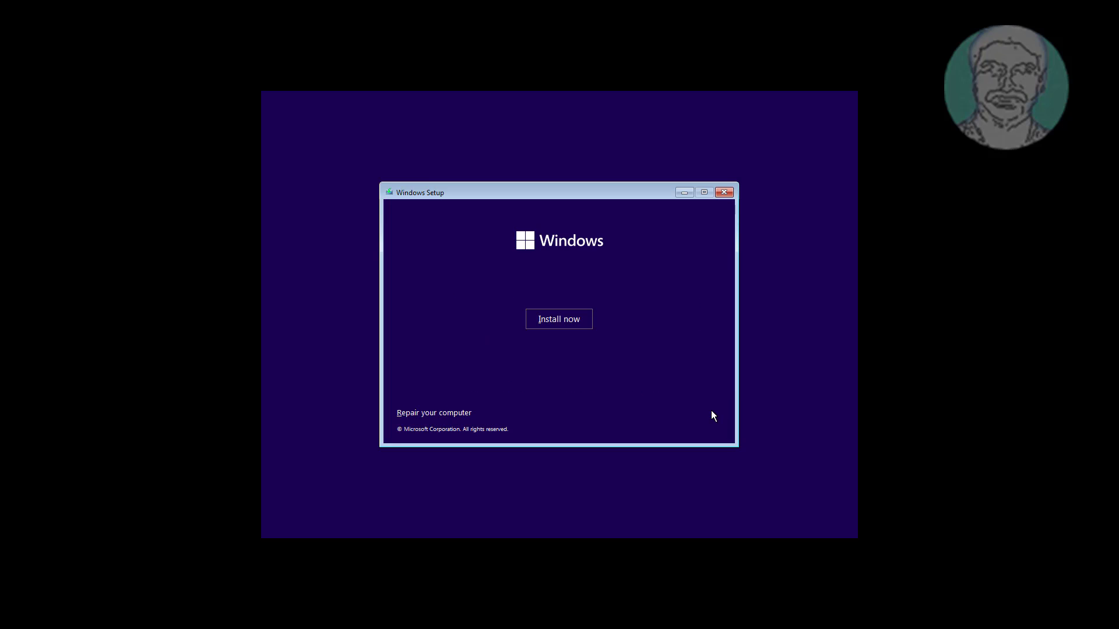
mouse_move(428, 421)
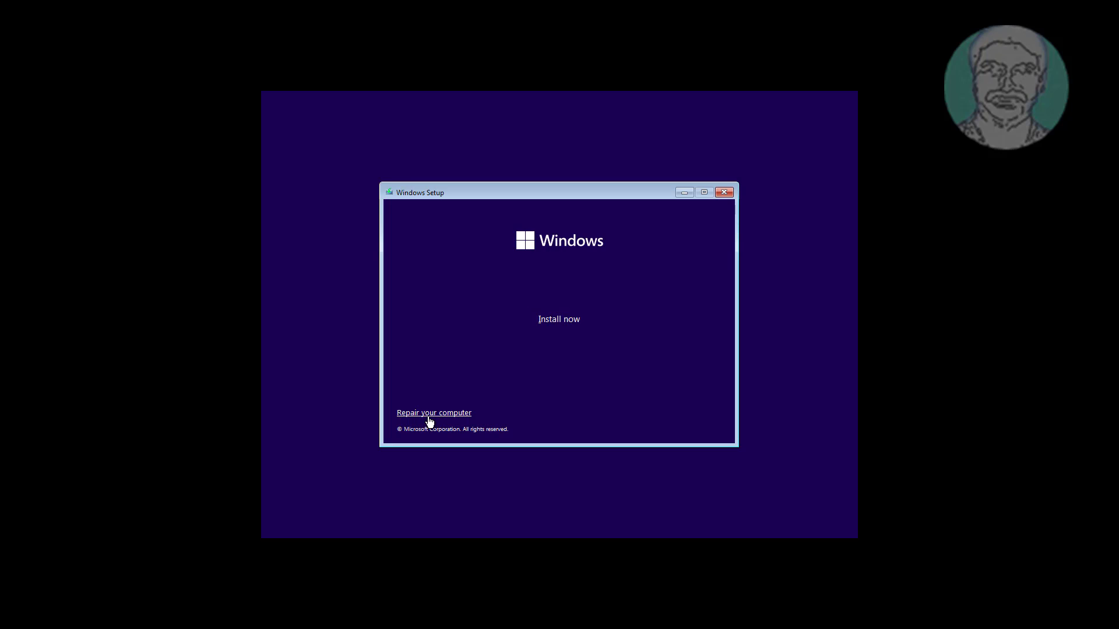
left_click(433, 413)
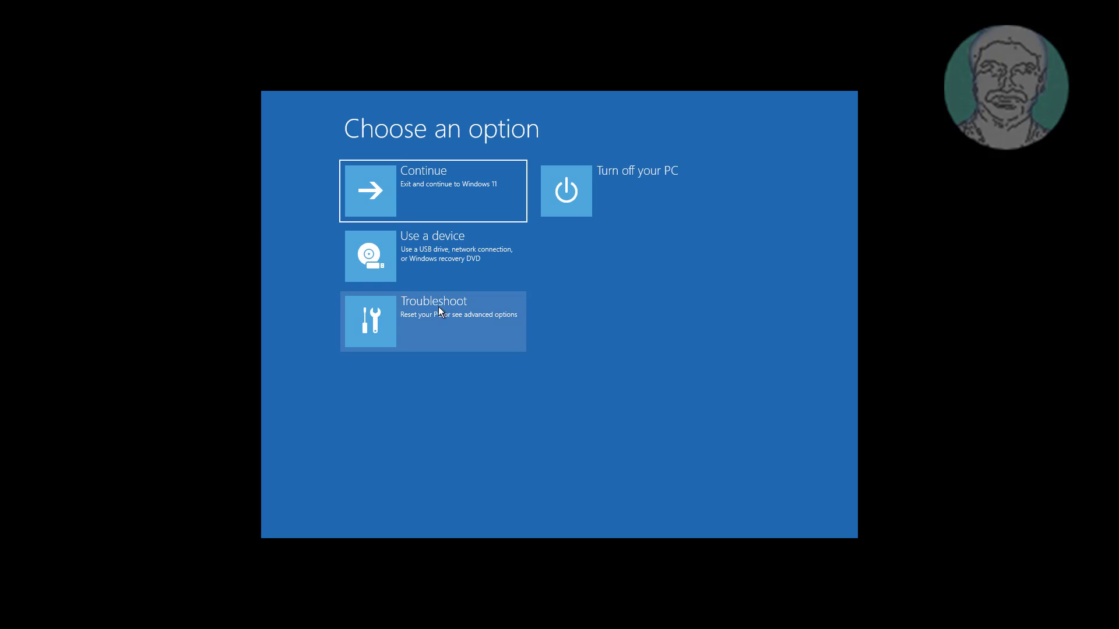
mouse_move(498, 329)
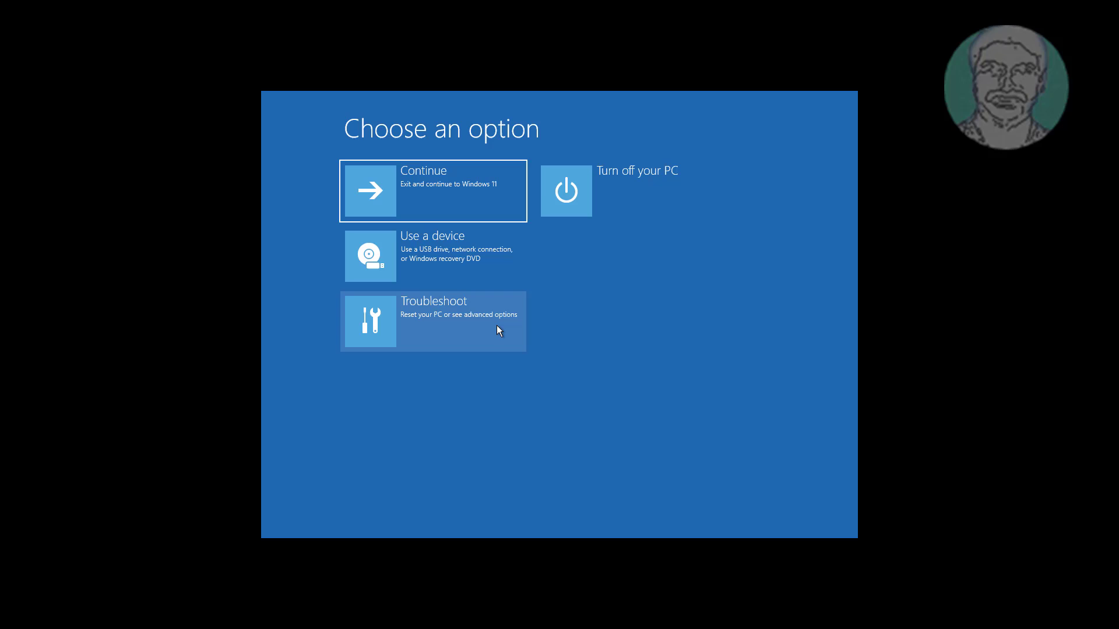
left_click(433, 321)
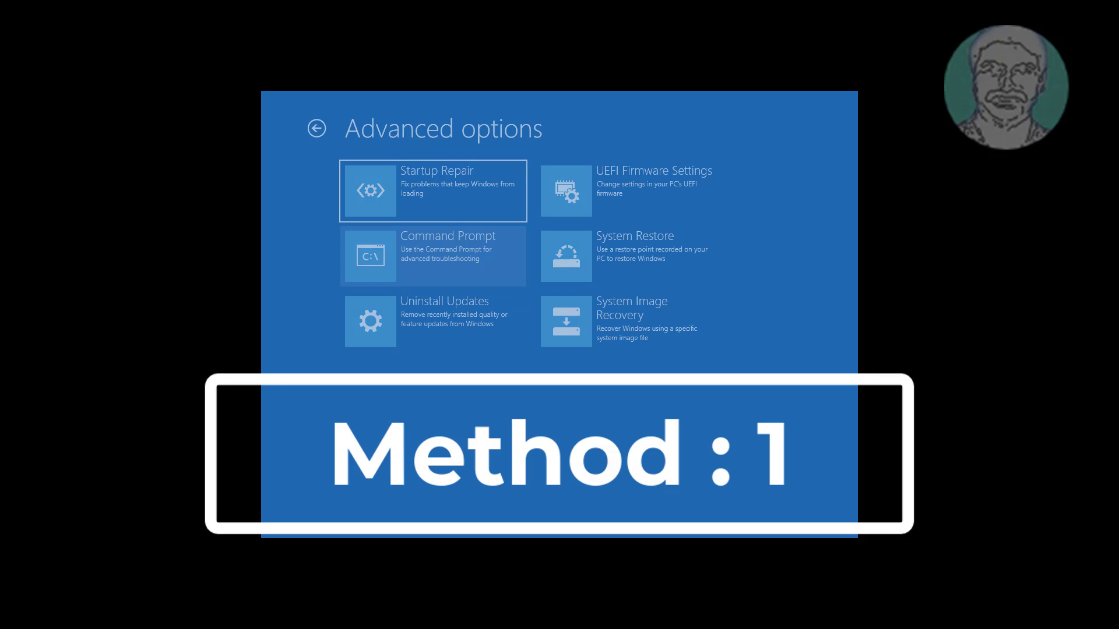
- Run chkdsk /f /x /r on the system drive, then exit Command Prompt after the scan
left_click(433, 255)
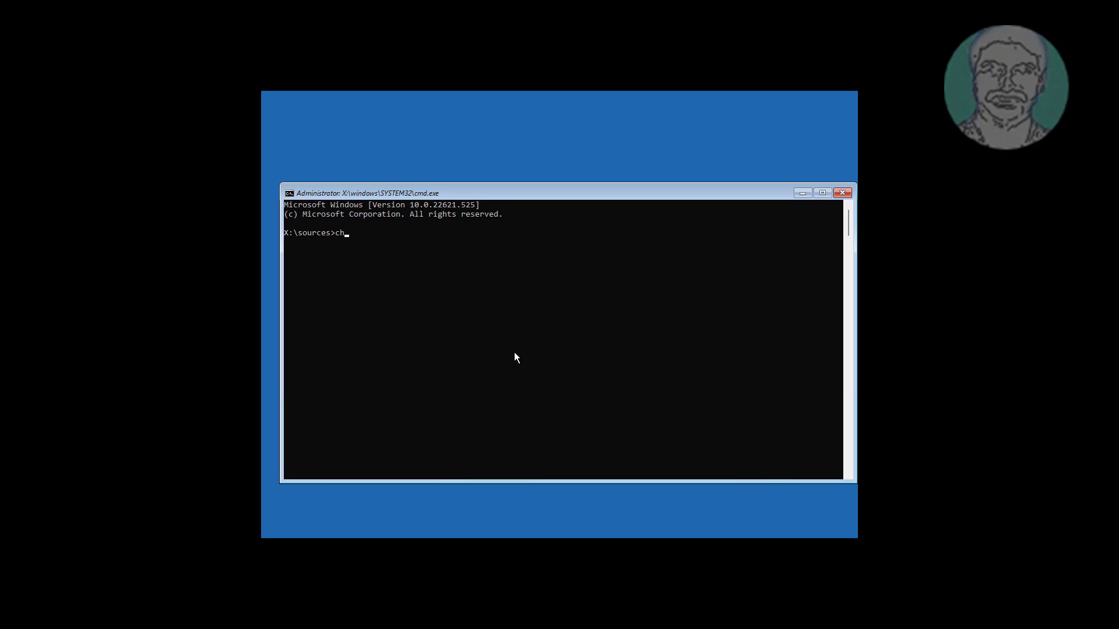
type("kdsk /")
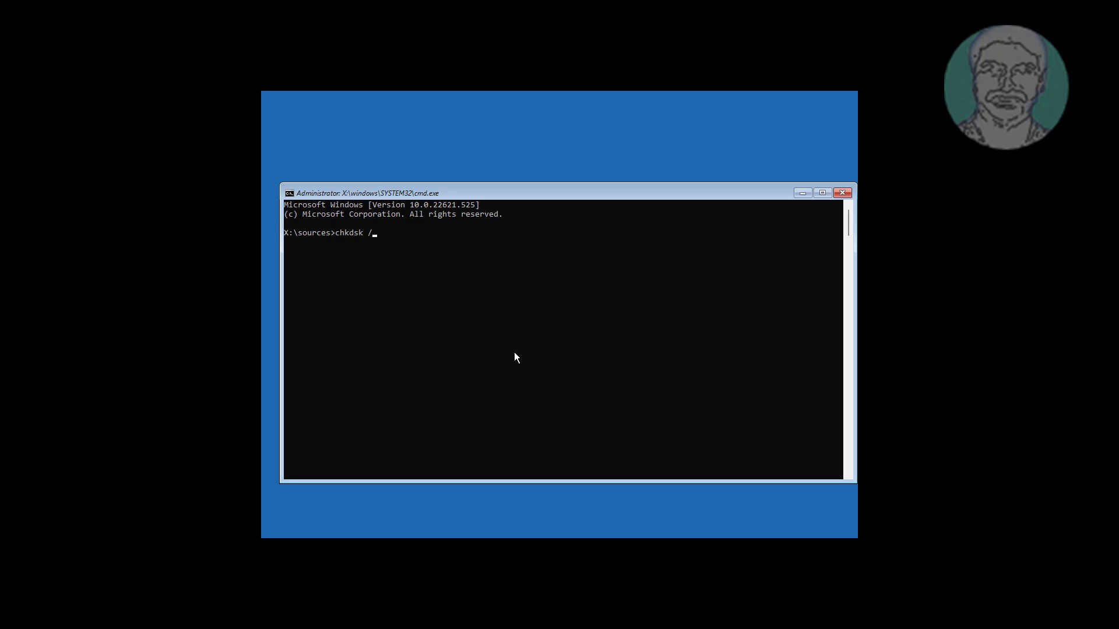
type("f /x /r")
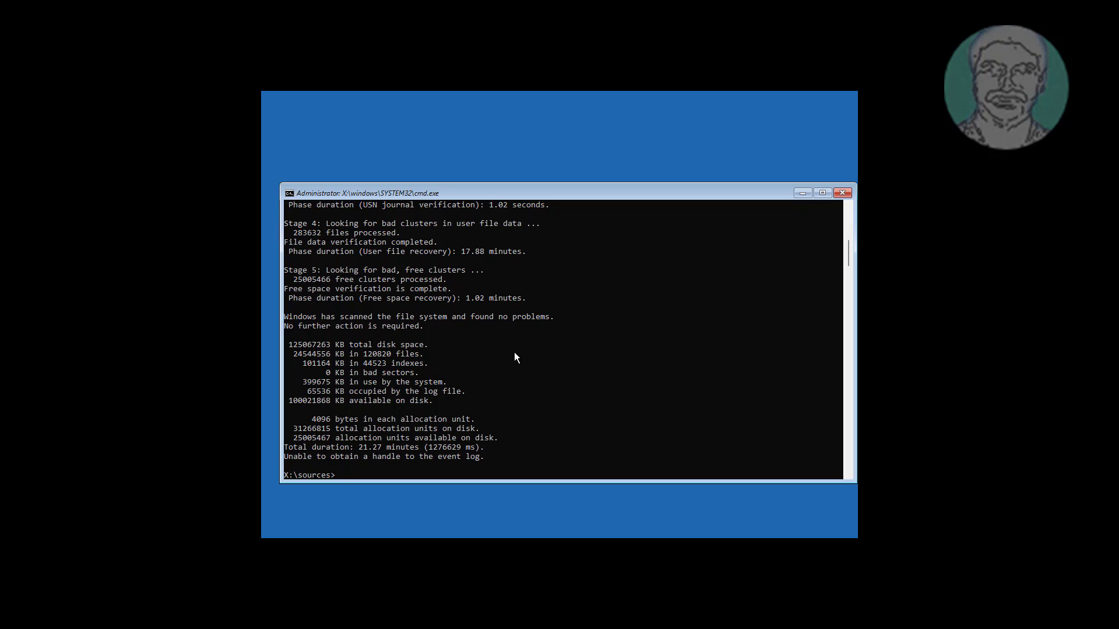
type("exit")
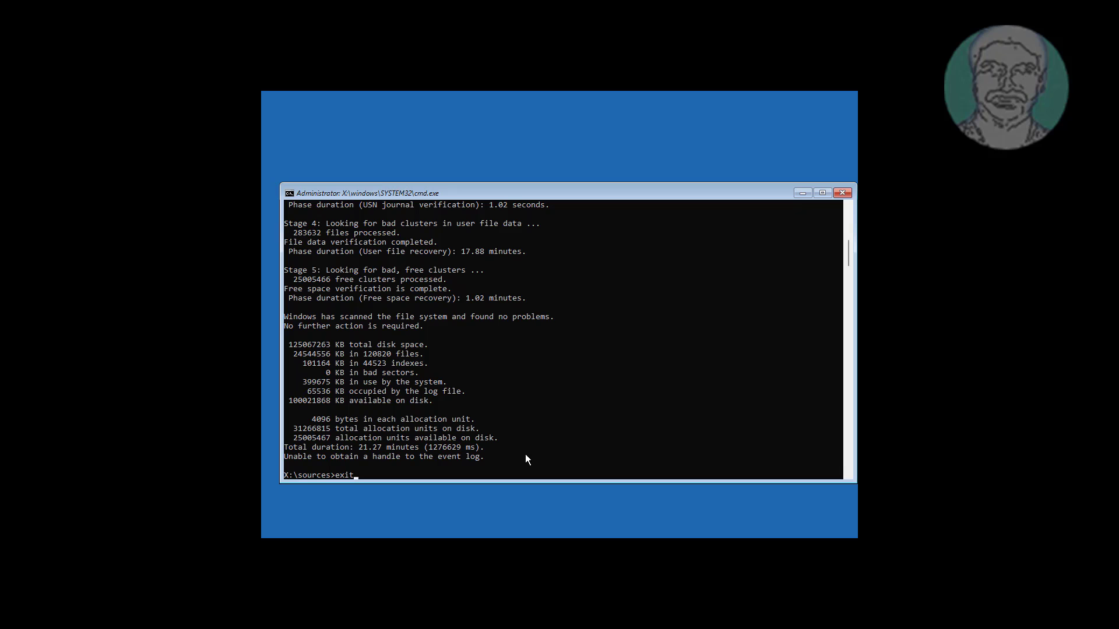
key("Return")
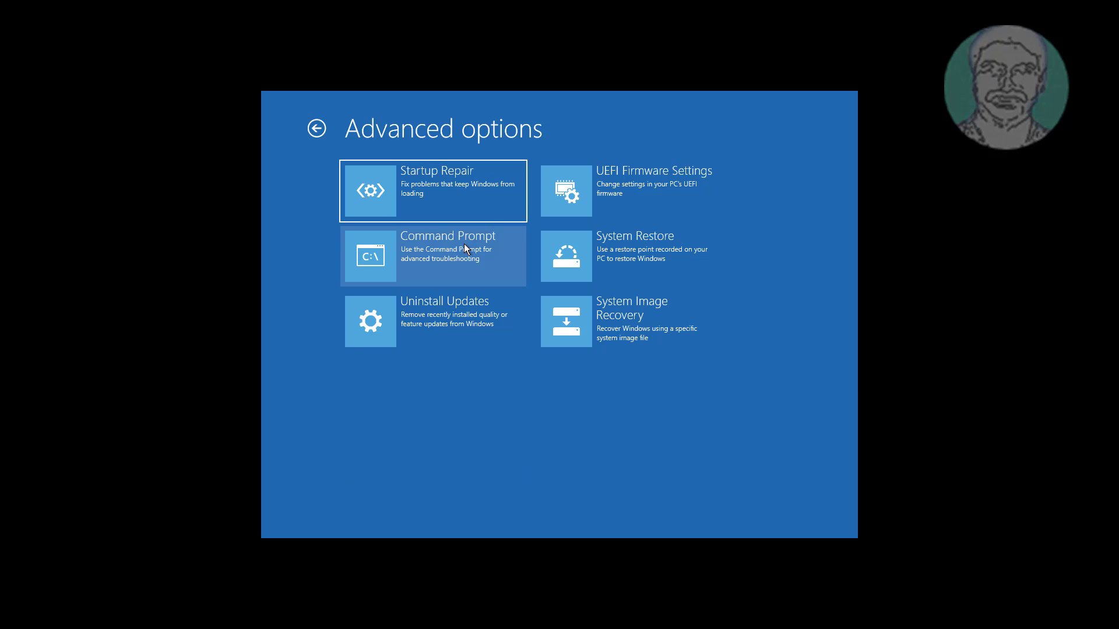
mouse_move(660, 266)
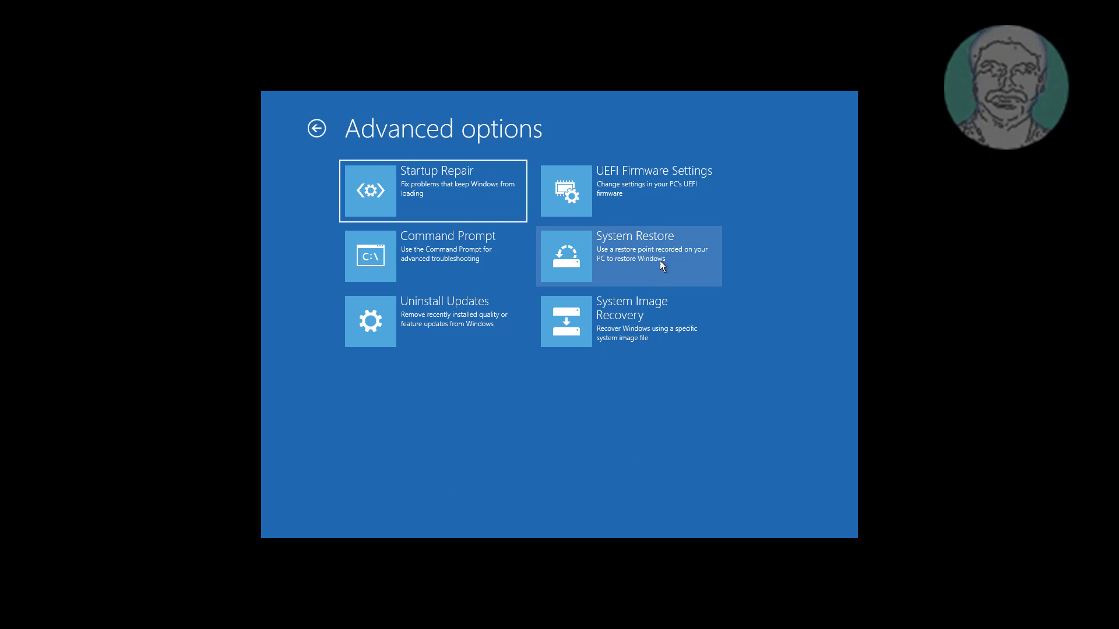
- Check System Restore for Windows 11 restore points, find none, and cancel
left_click(627, 256)
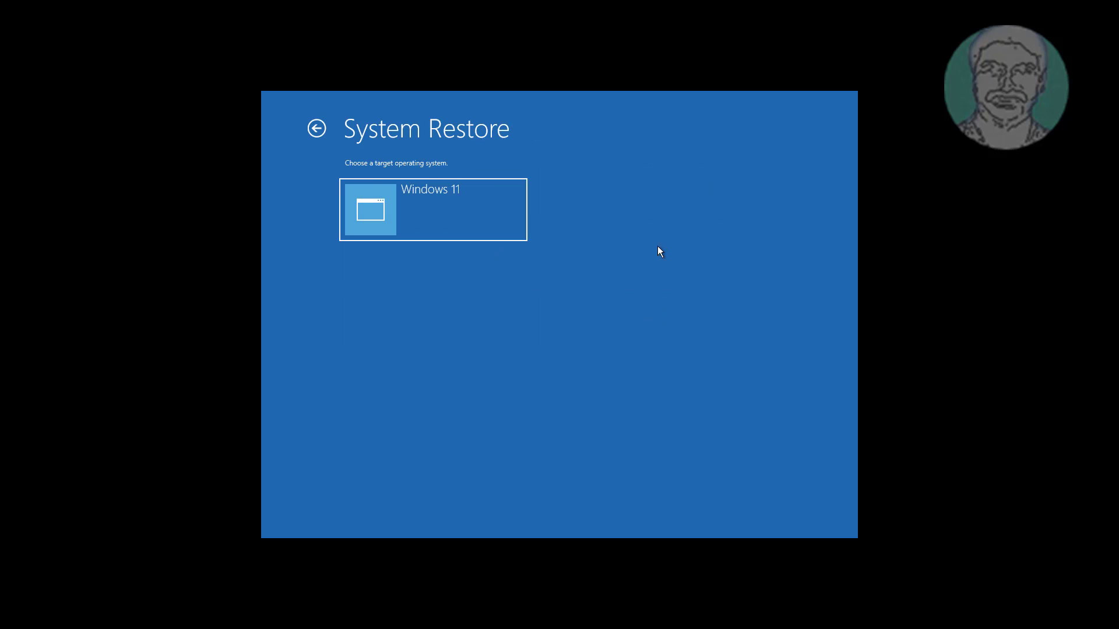
left_click(432, 210)
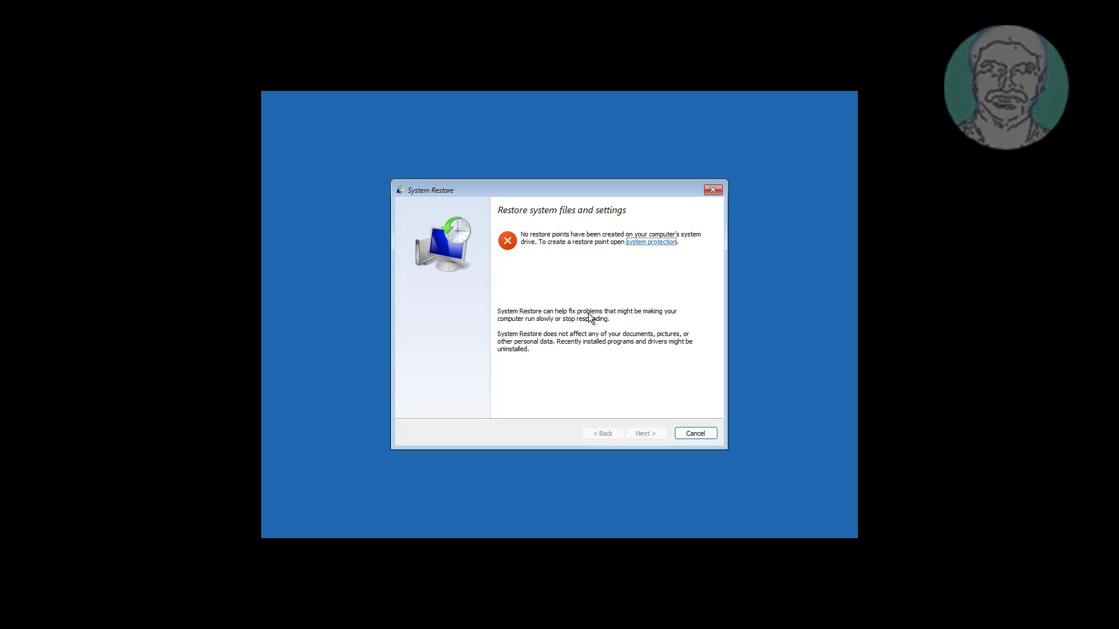
left_click(694, 433)
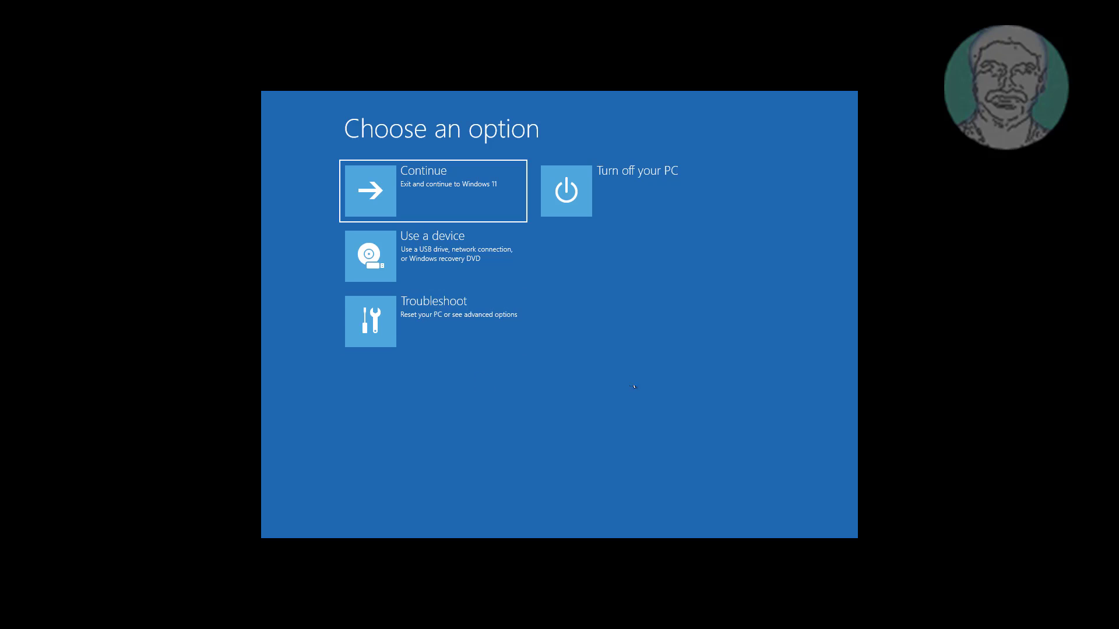
- Open Uninstall latest quality update for Windows 11, then back out without uninstalling
left_click(432, 321)
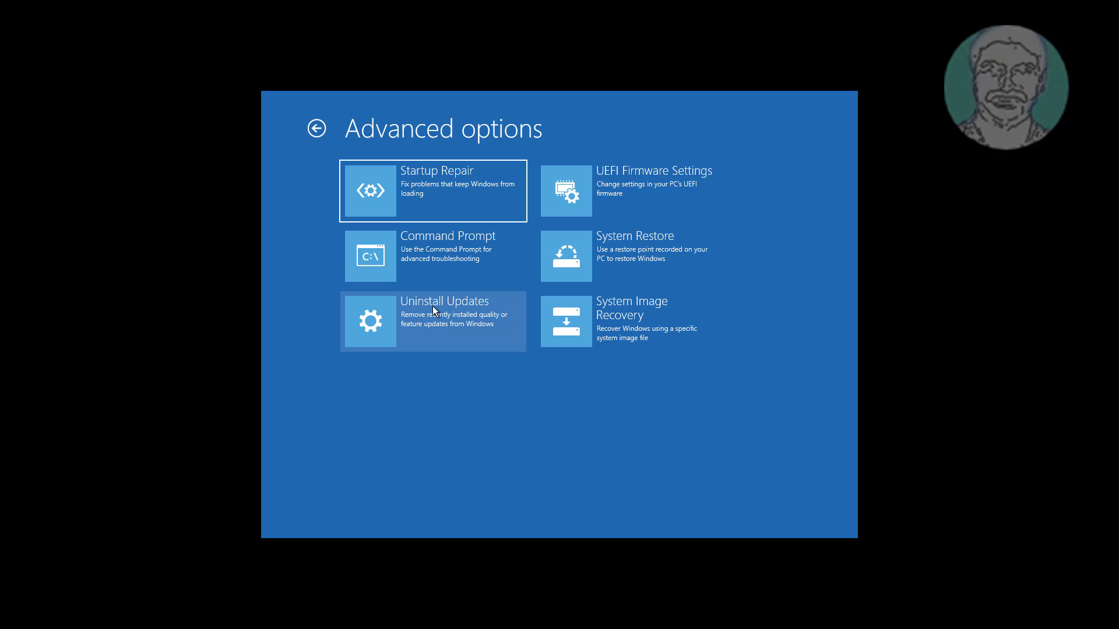
mouse_move(378, 293)
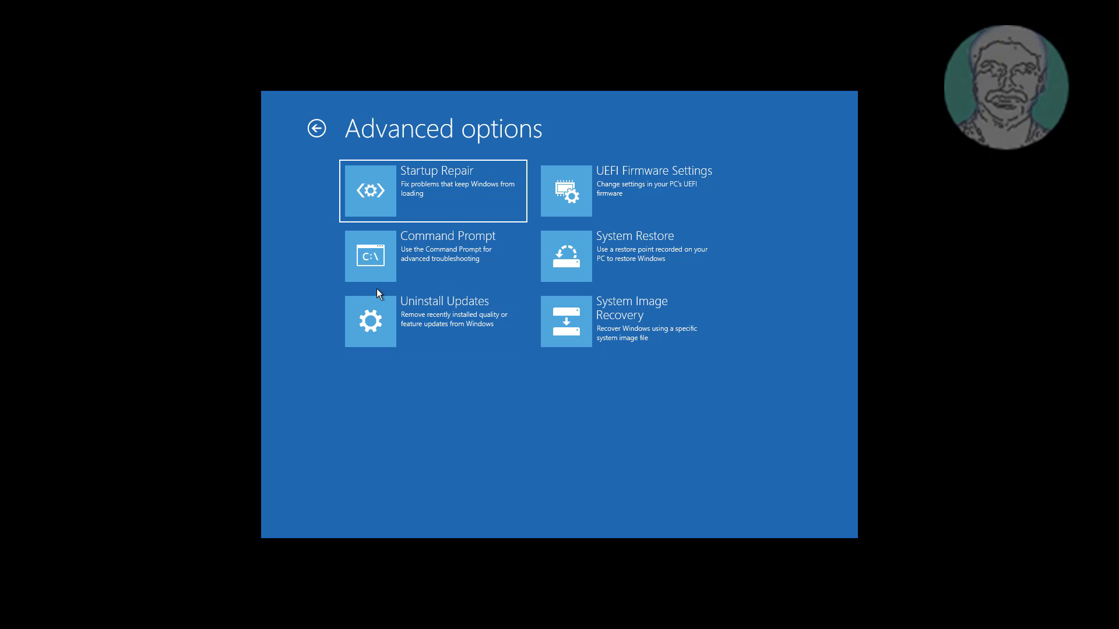
mouse_move(327, 247)
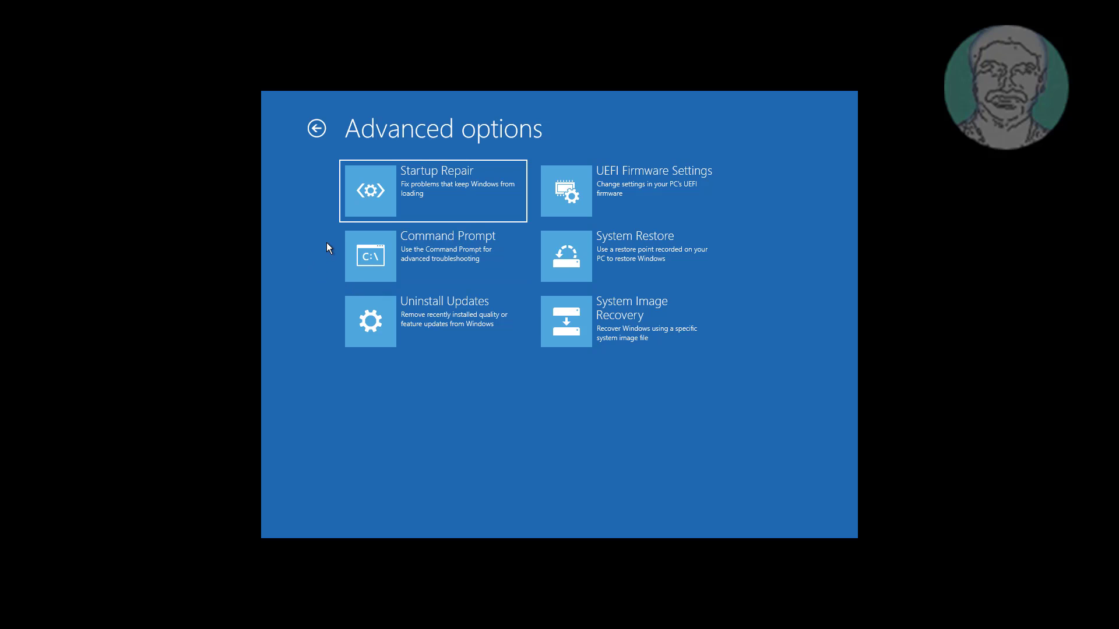
mouse_move(308, 334)
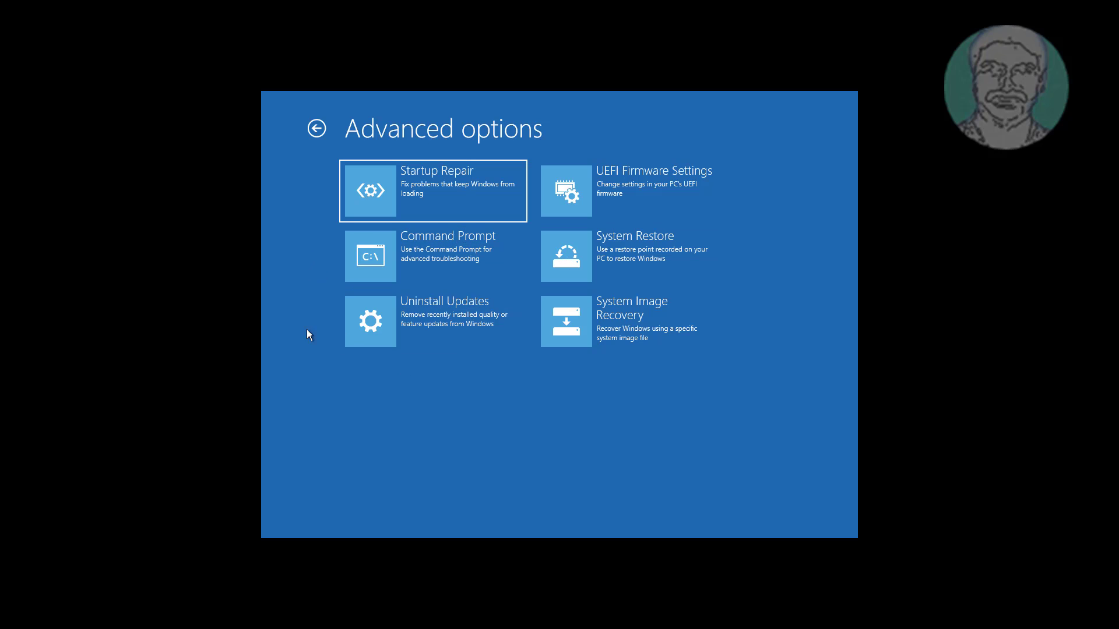
left_click(433, 321)
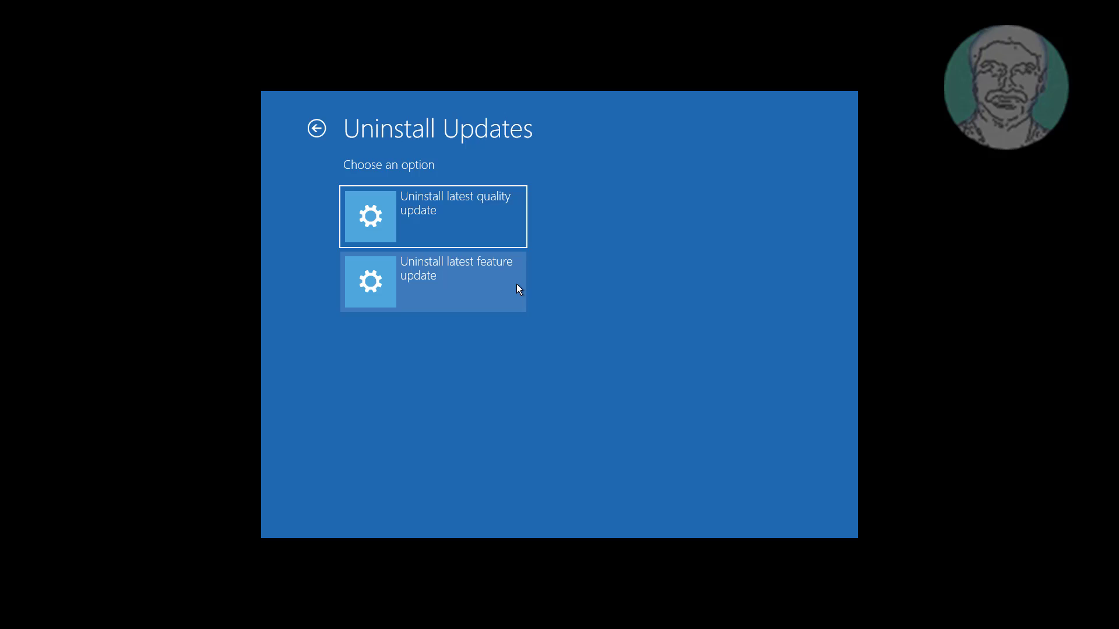
left_click(433, 217)
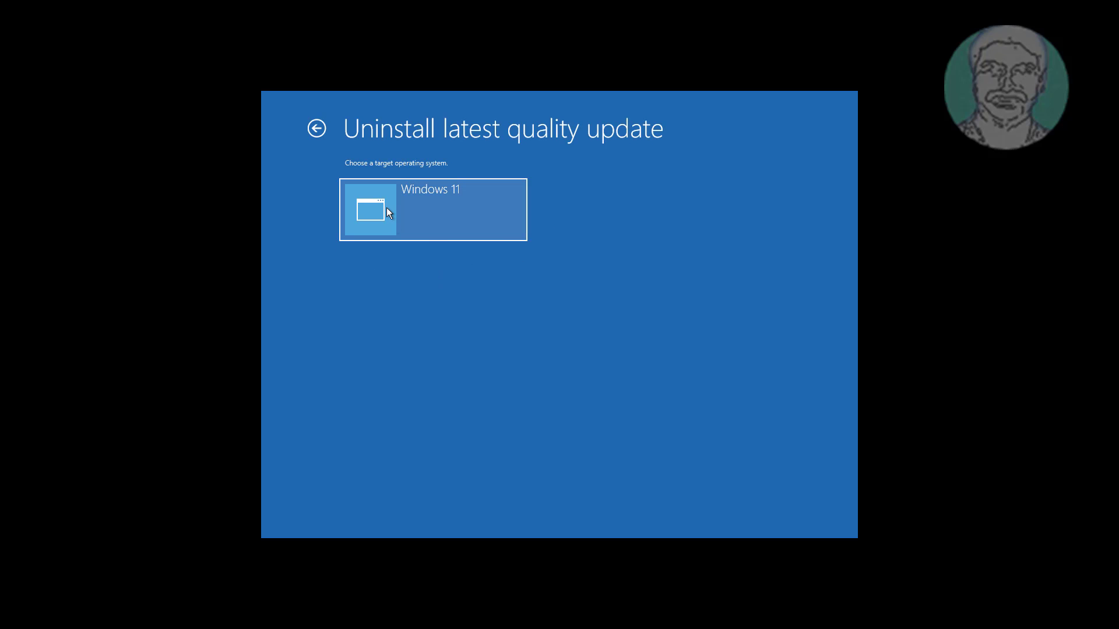
left_click(433, 209)
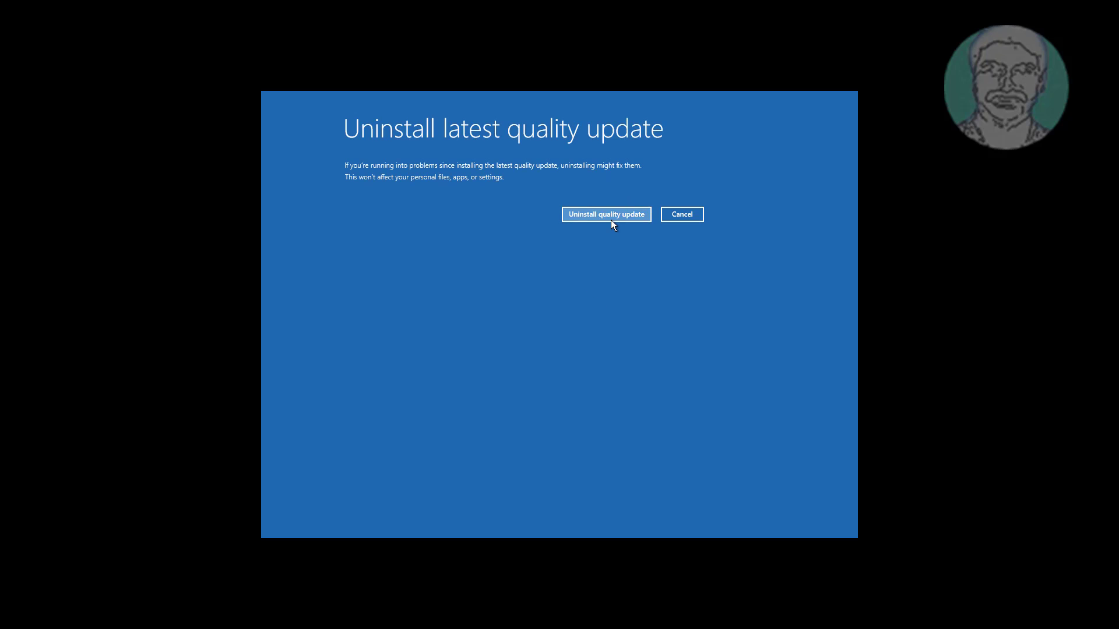
mouse_move(647, 237)
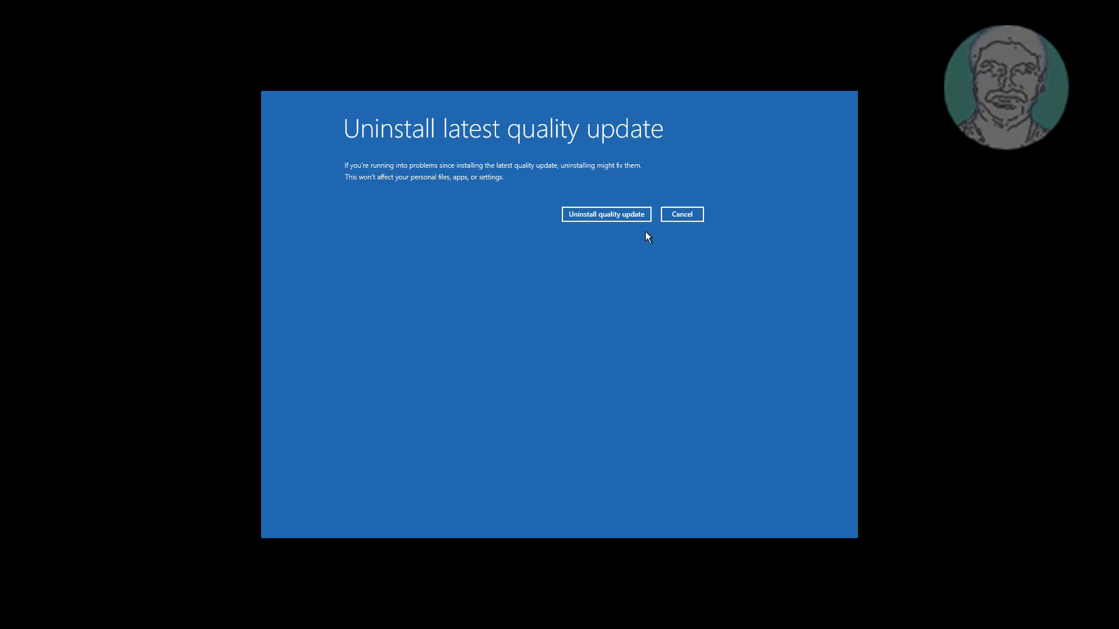
left_click(680, 214)
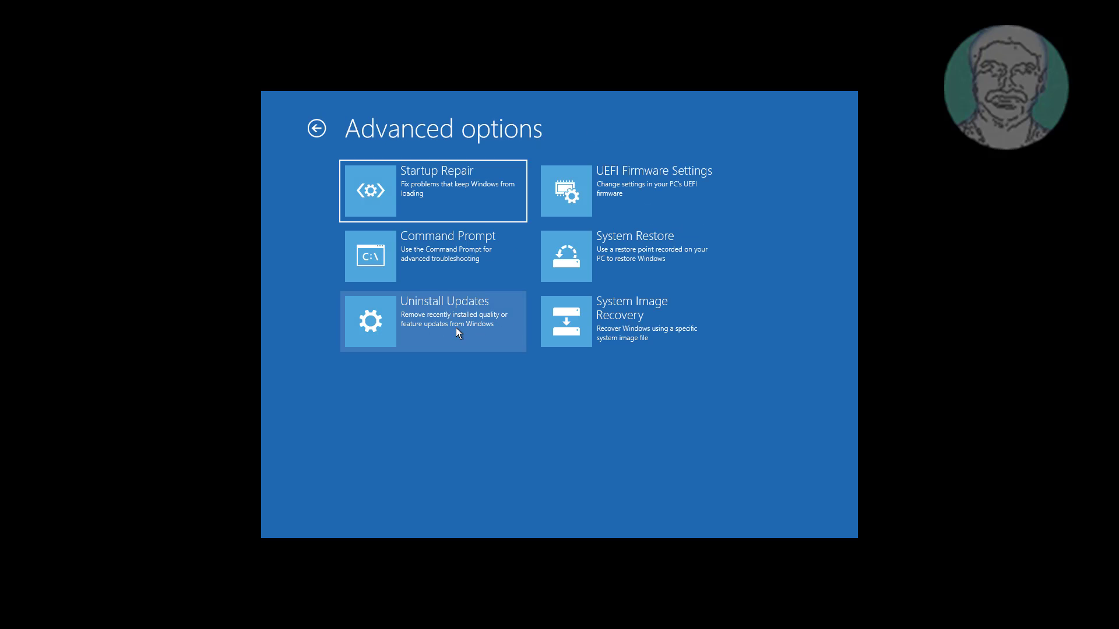
- Open Uninstall latest feature update for Windows 11 without uninstalling anything
left_click(432, 322)
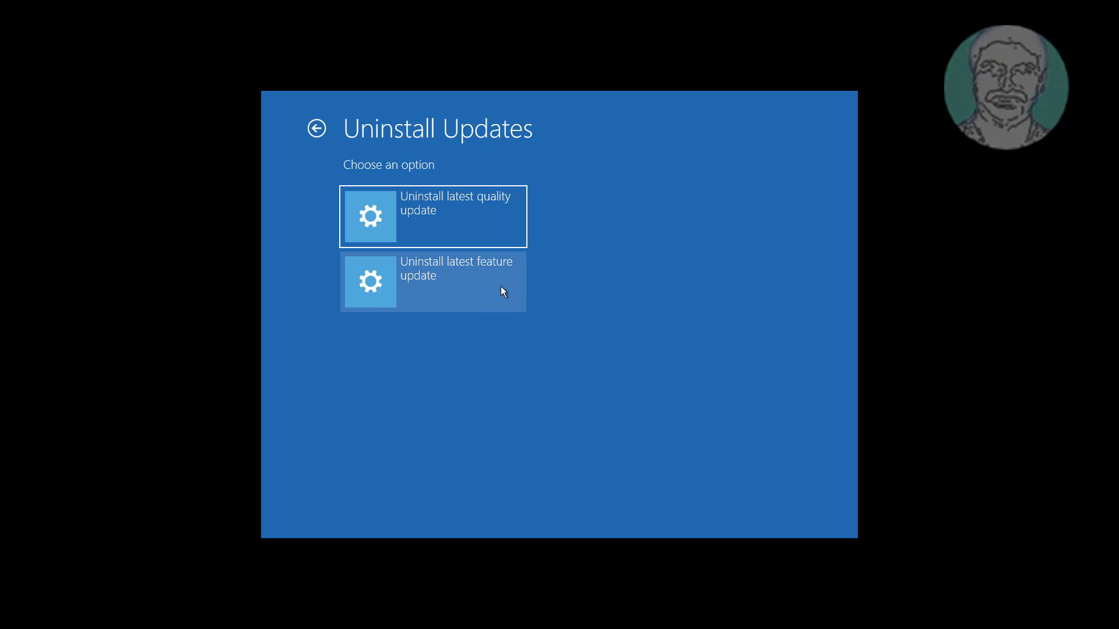
left_click(432, 280)
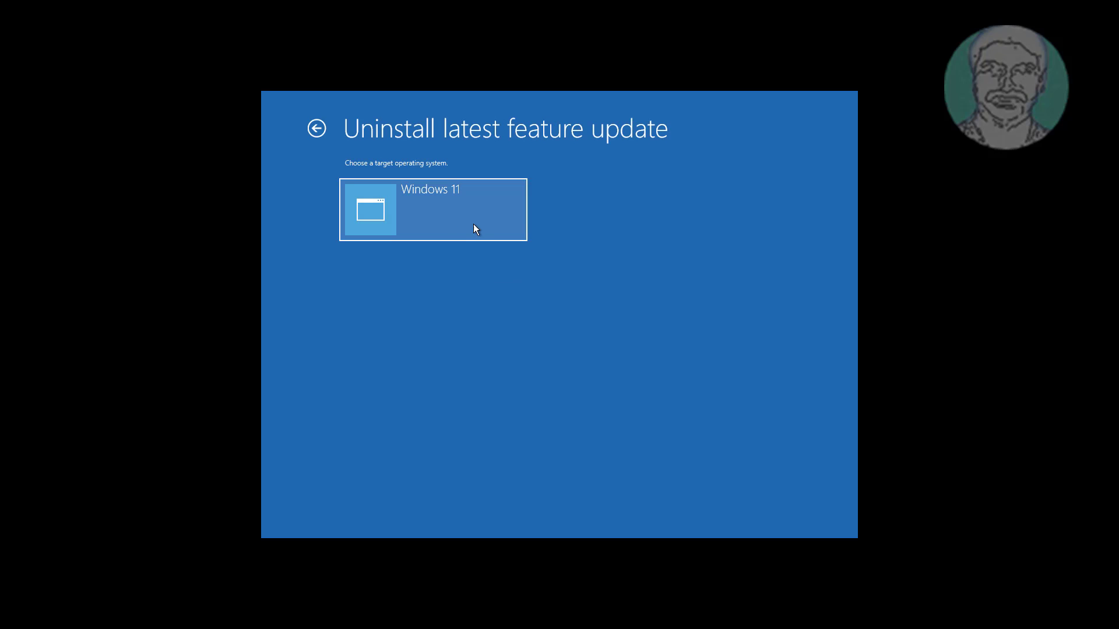
left_click(433, 210)
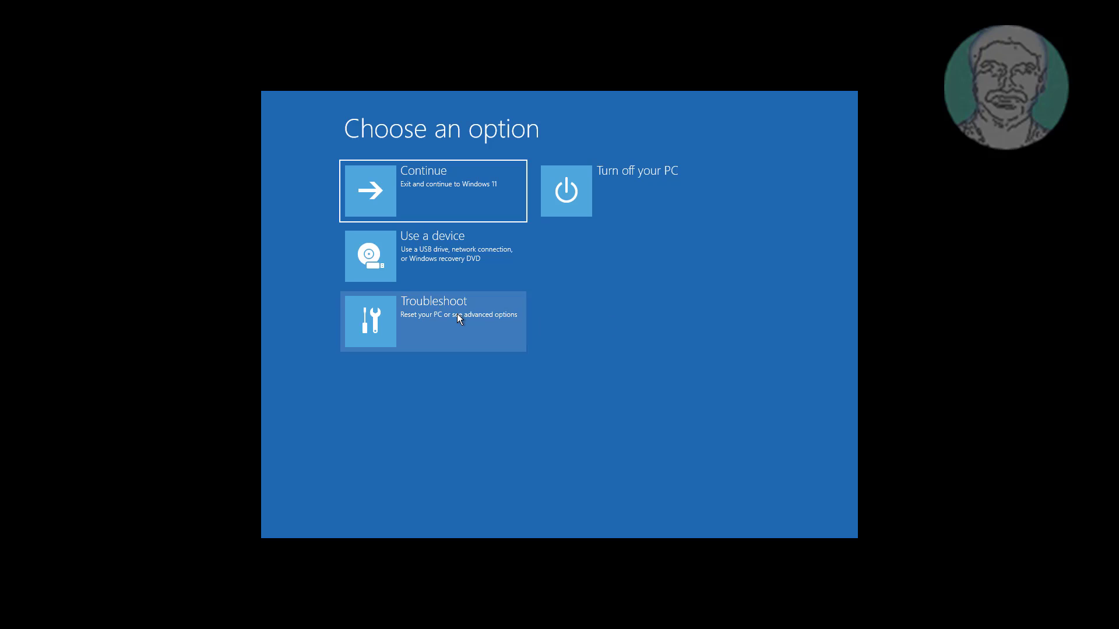
- Start DiskPart in the recovery Command Prompt, list disks and select disk 0
left_click(433, 321)
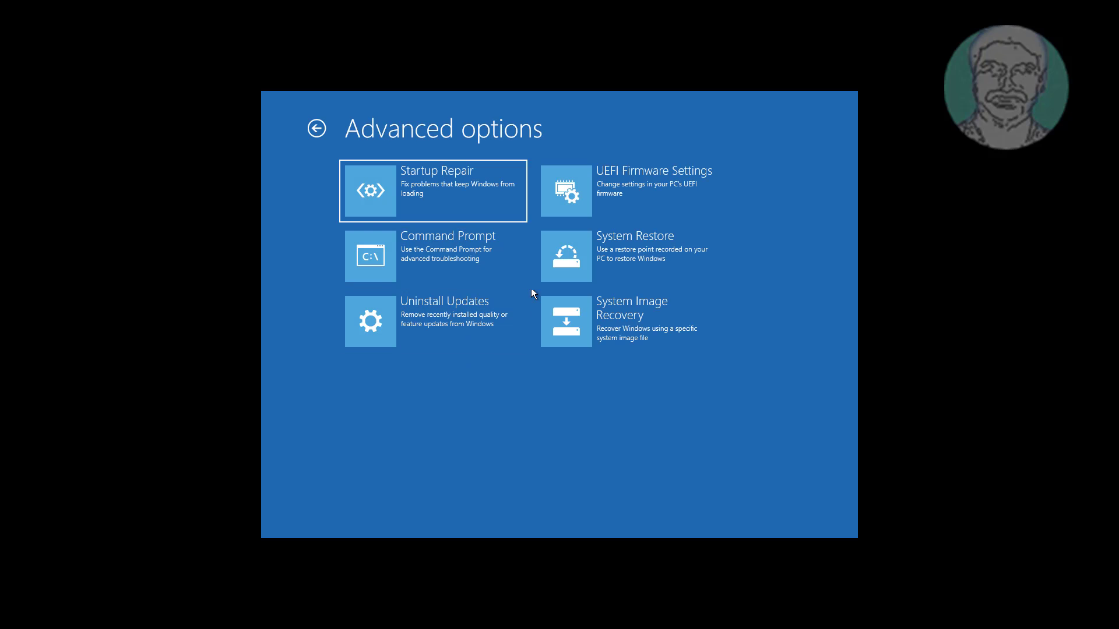
left_click(433, 256)
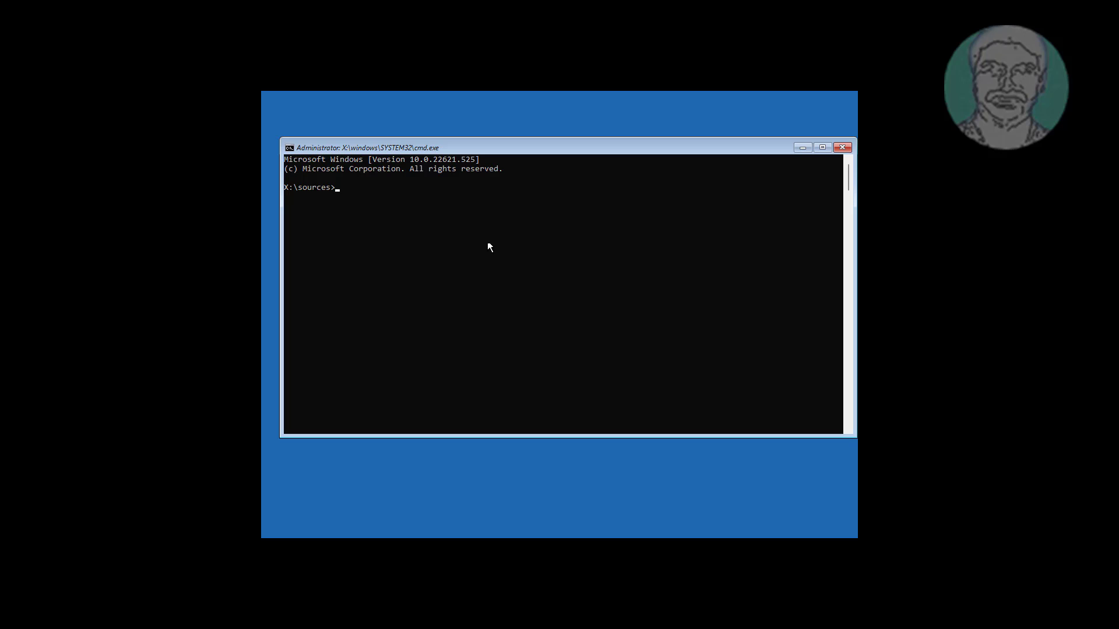
mouse_move(589, 300)
type("diskpart")
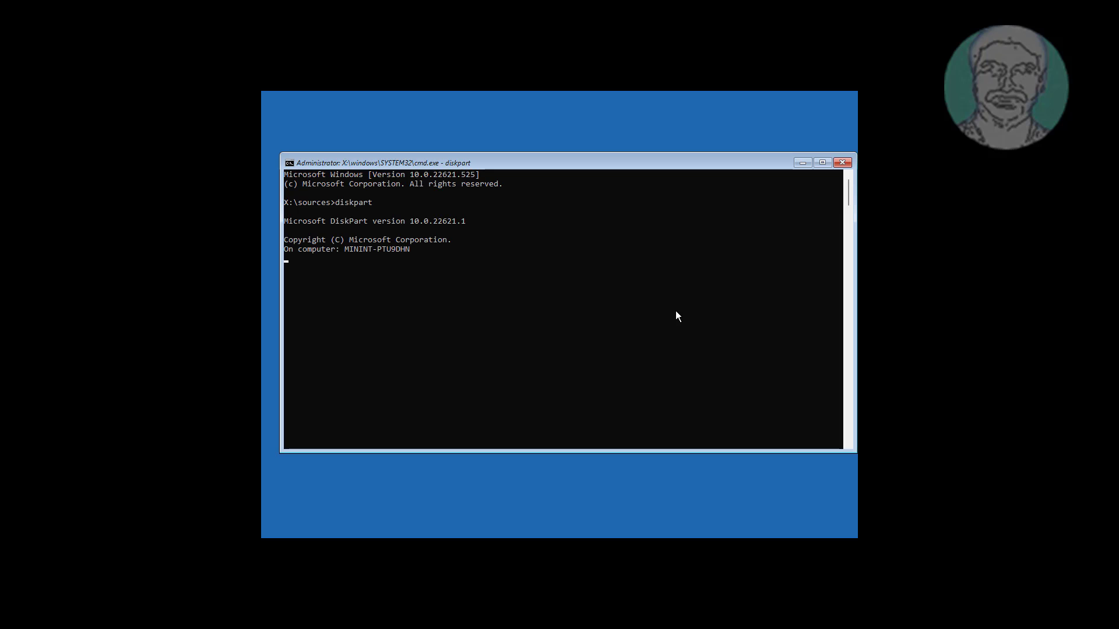
type("list disk")
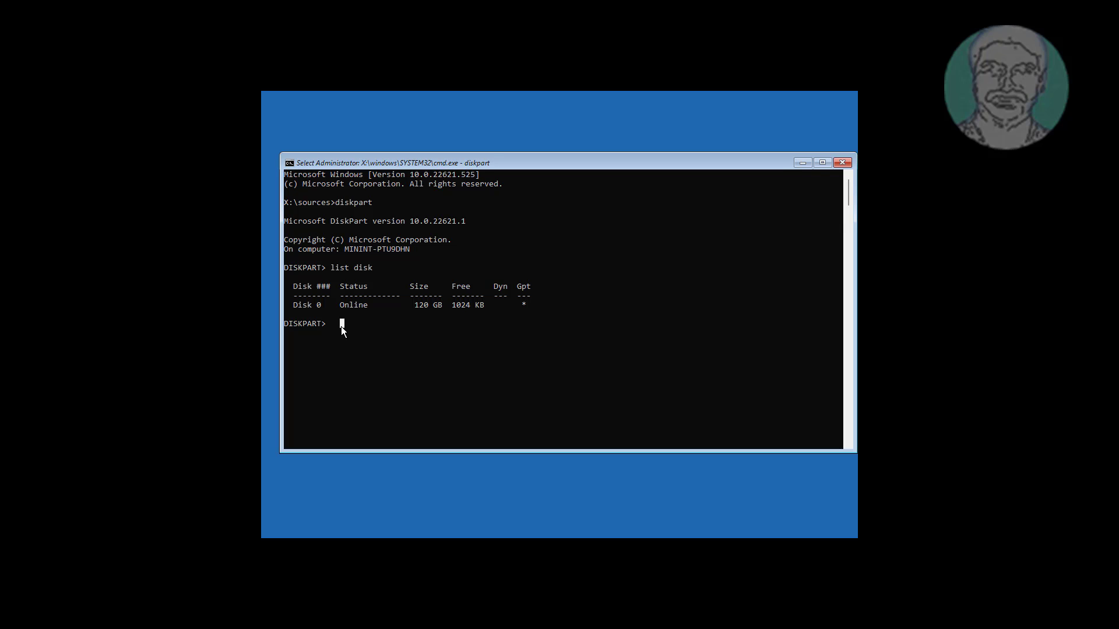
type("select disk")
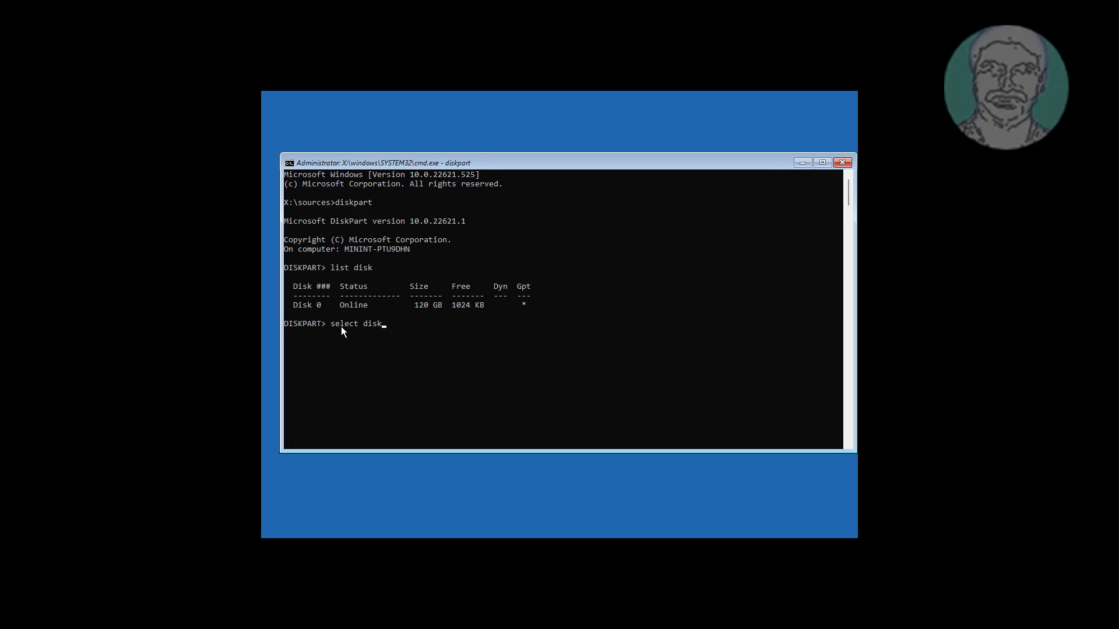
key("Return")
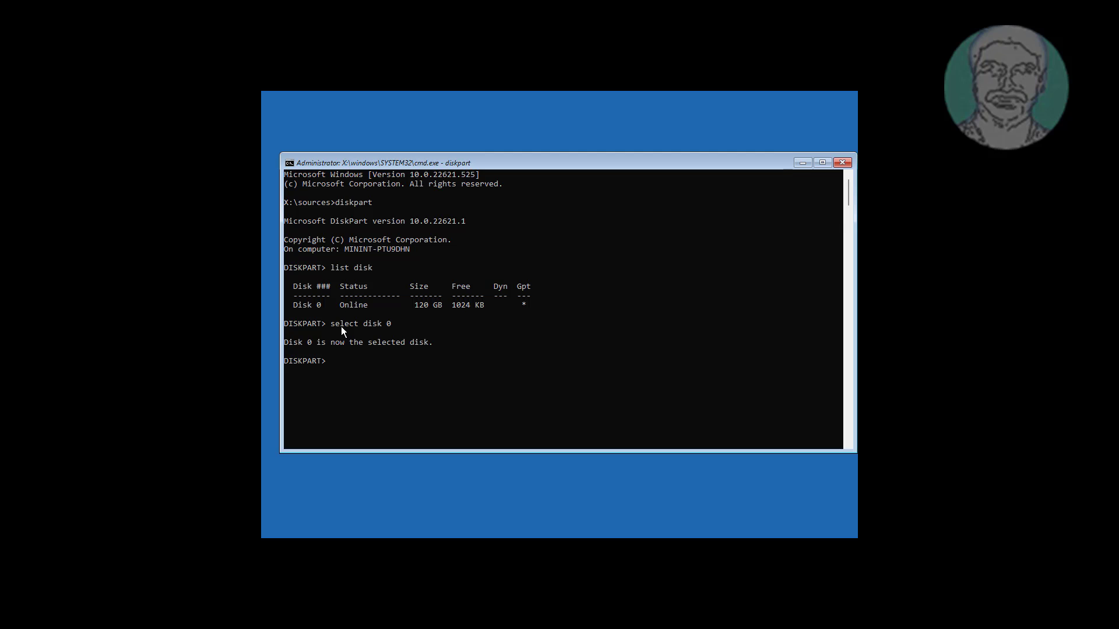
- List Disk 0's partitions, select partition 1 and assign it drive letter Z
type("list par")
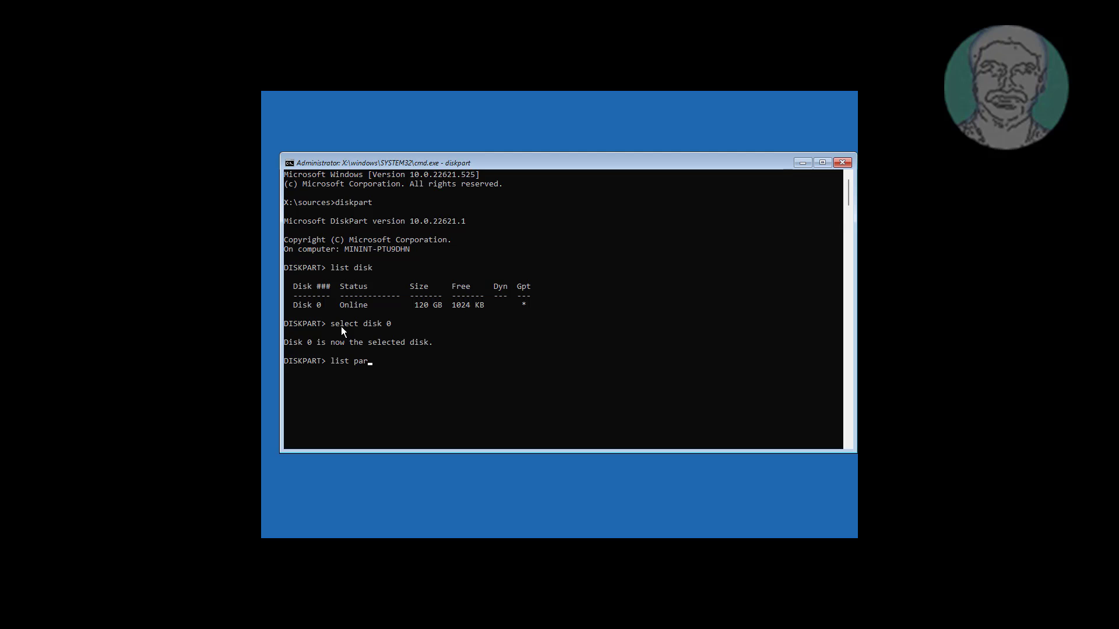
key("Return")
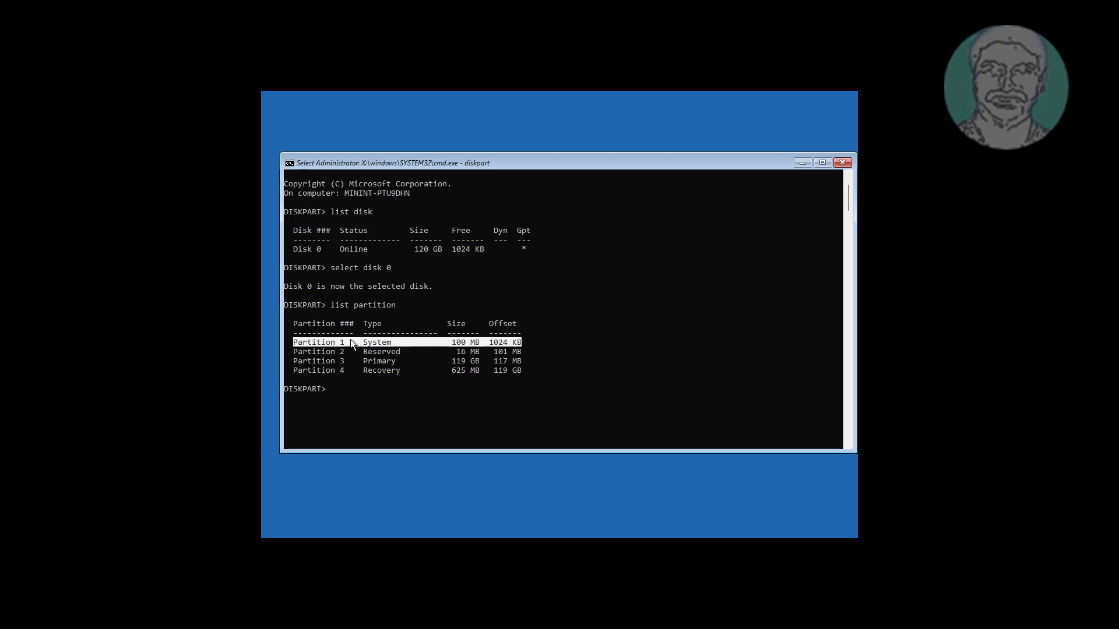
mouse_move(580, 373)
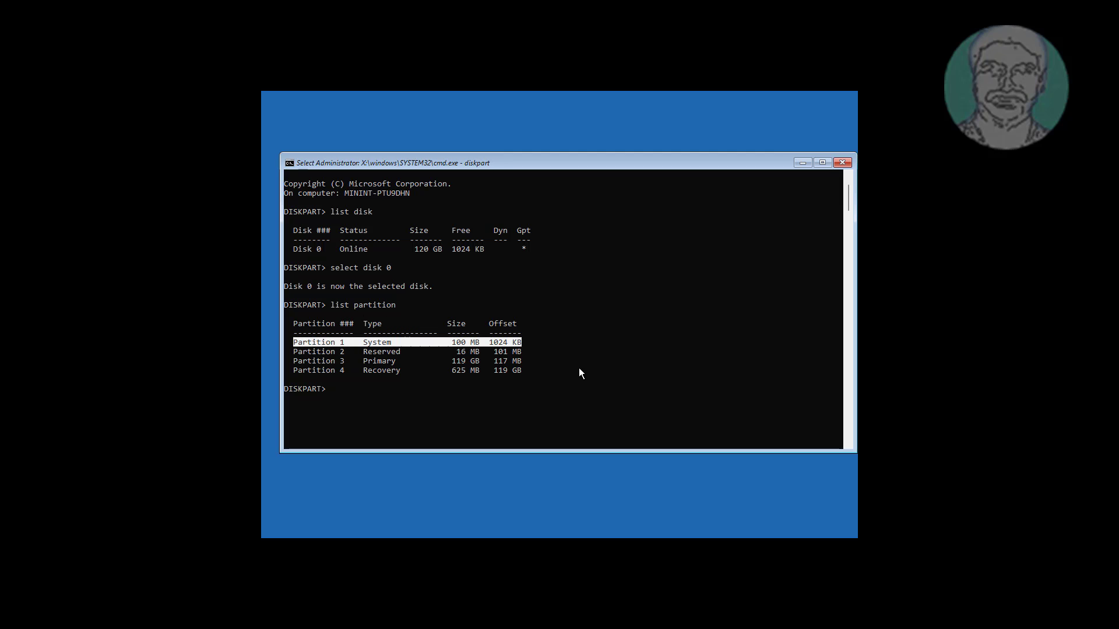
type("sel")
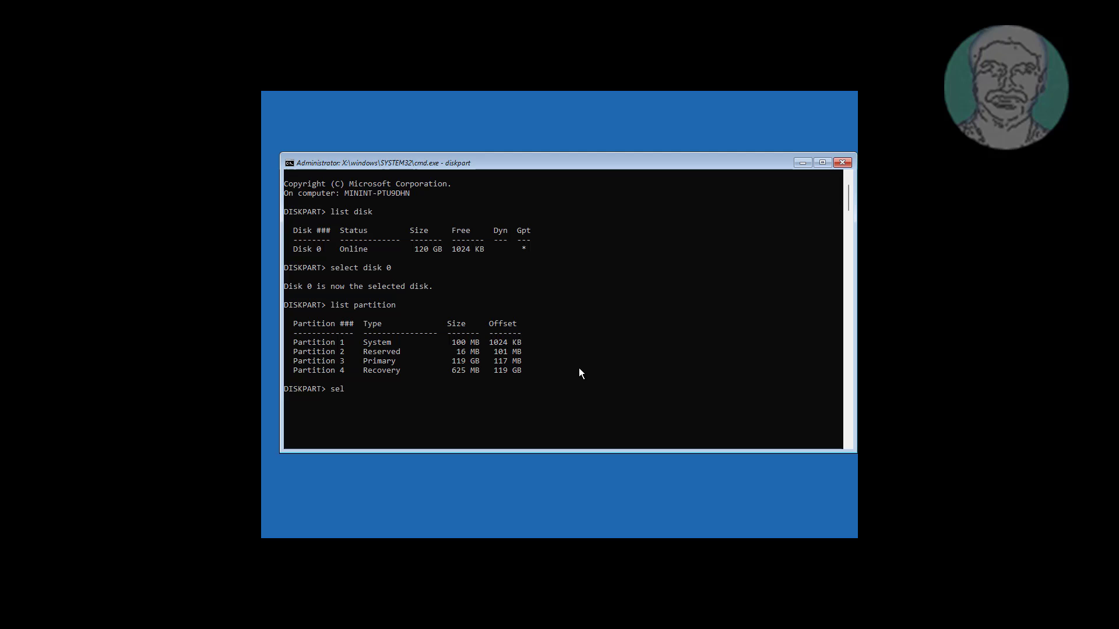
type("ect part 1")
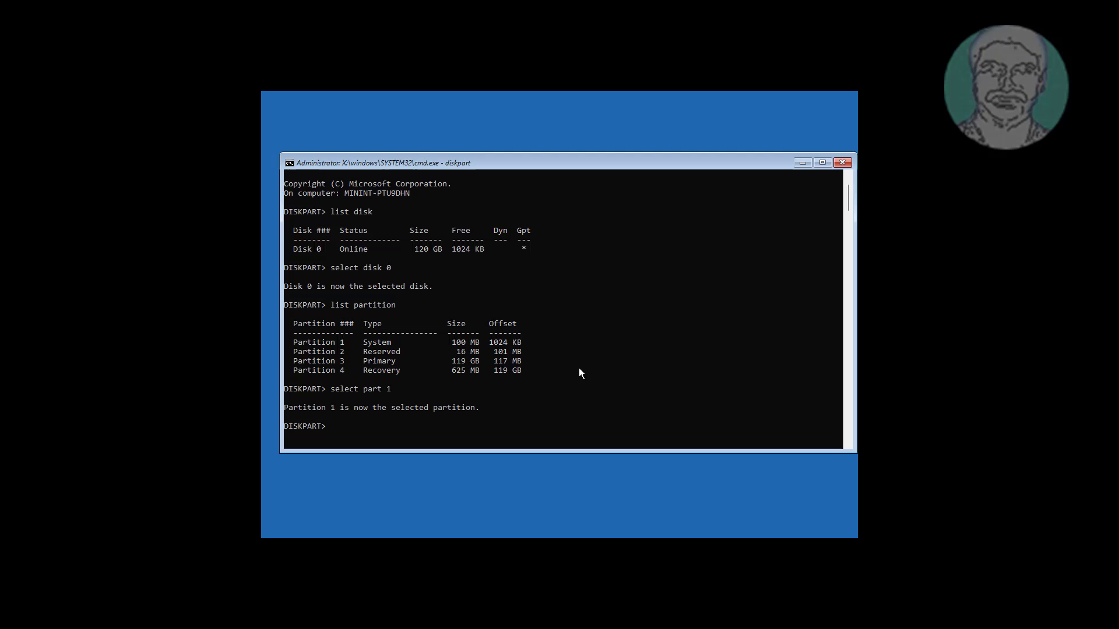
type("ass")
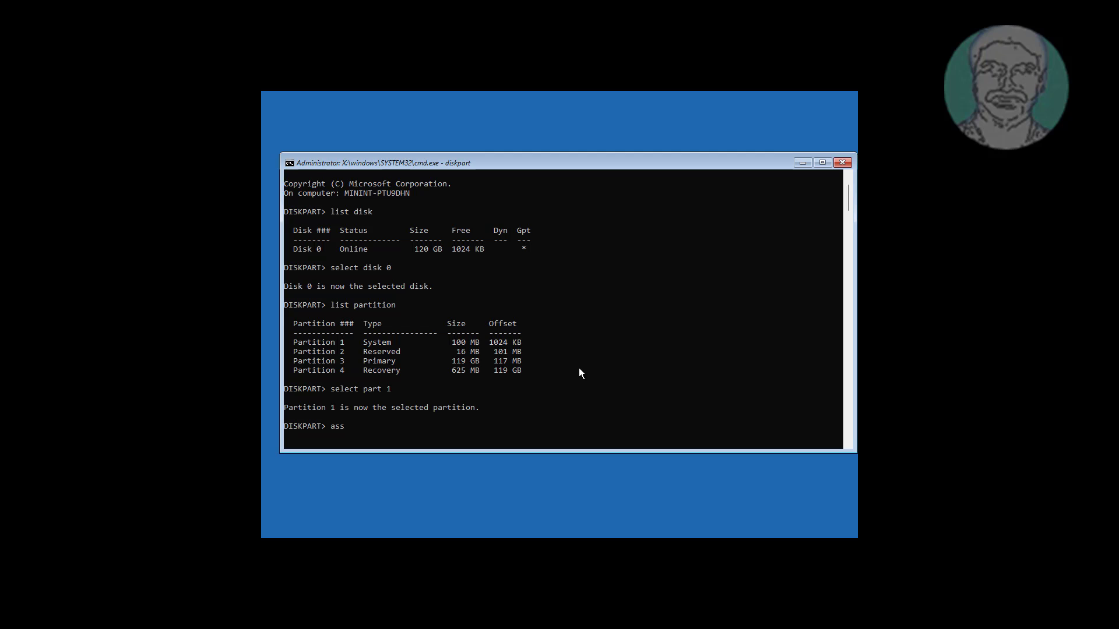
type("ign let")
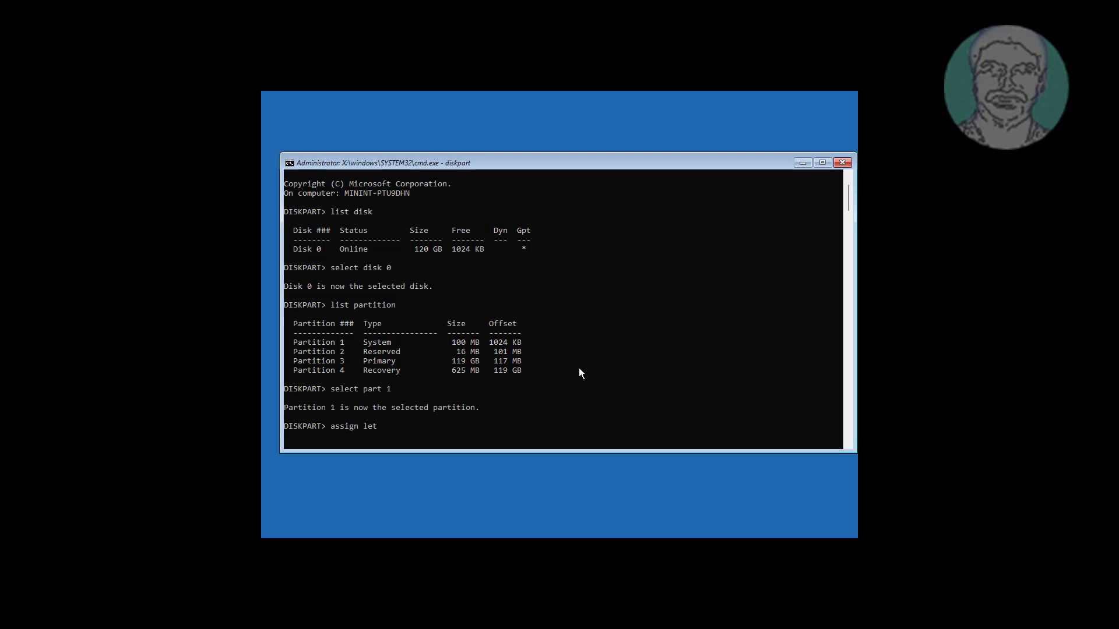
type("ter=z")
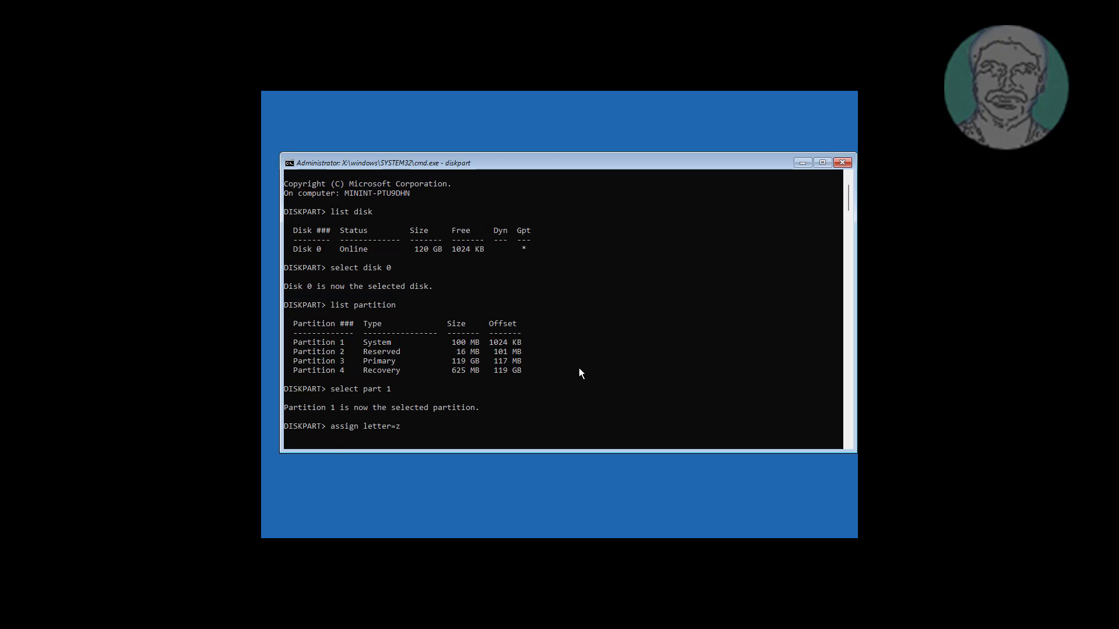
key("Return")
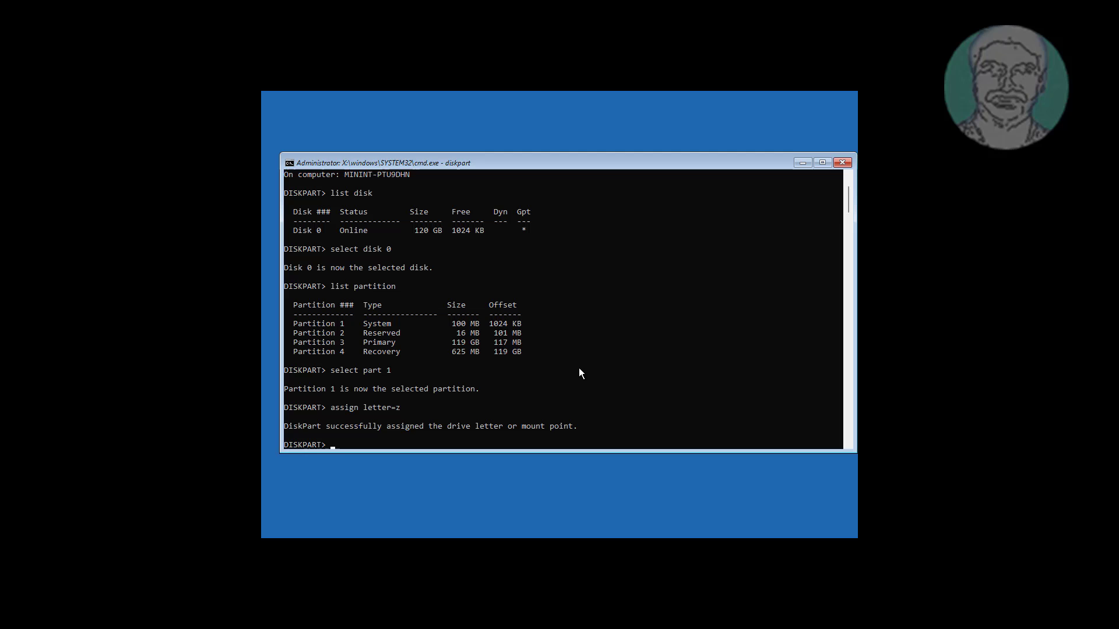
- Exit DiskPart and run bcdboot c:\windows /l en-us /s z: /f ALL
type("exit")
type("bcdboot")
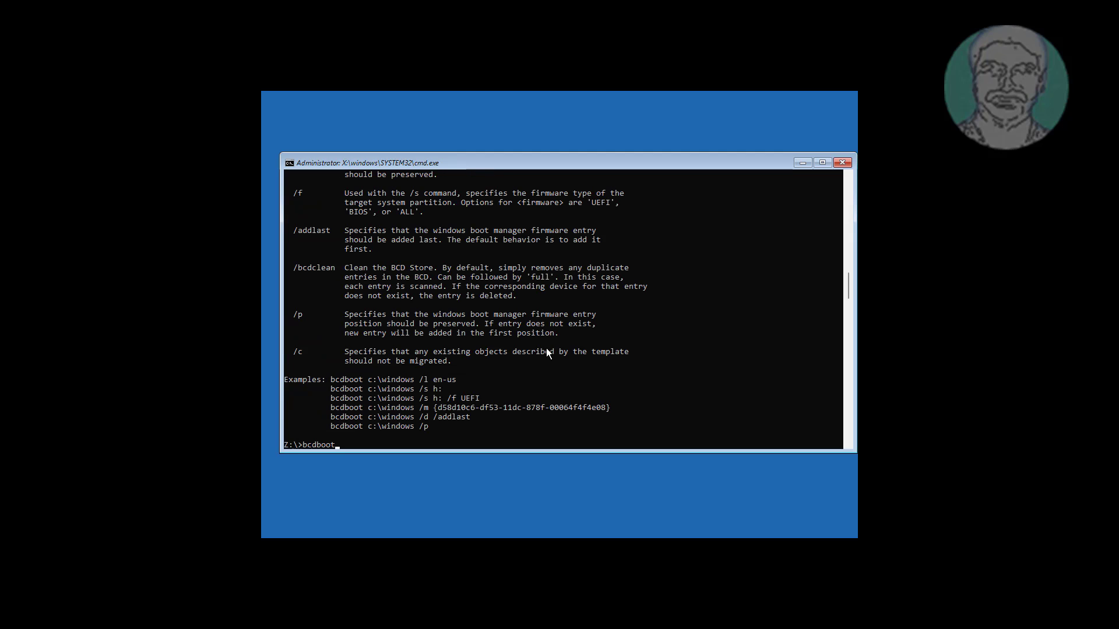
type("c:\\w")
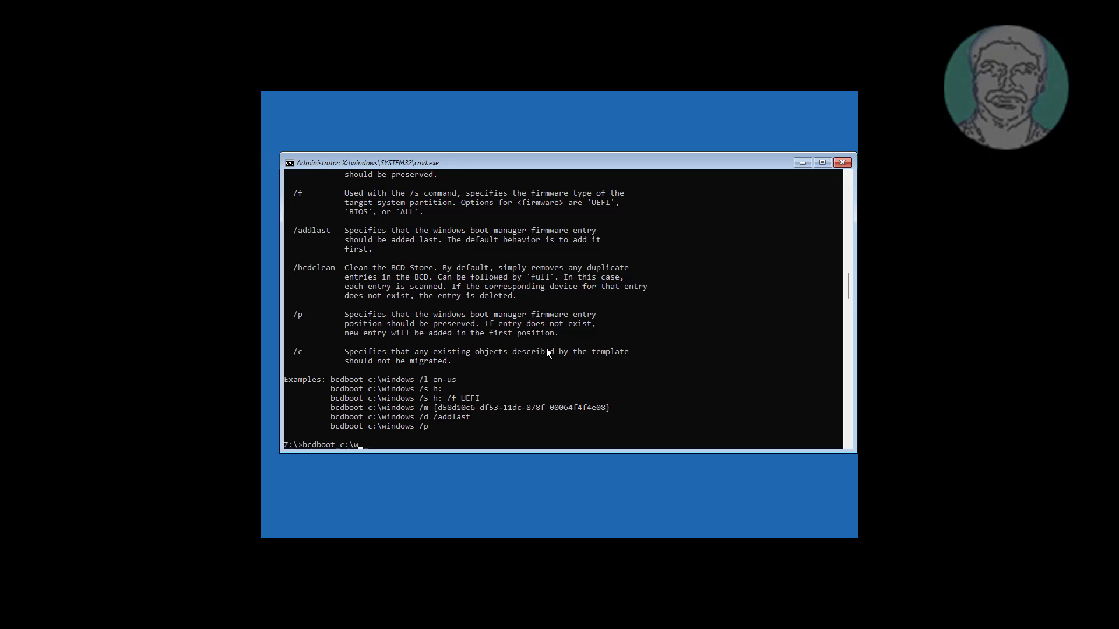
type("indows")
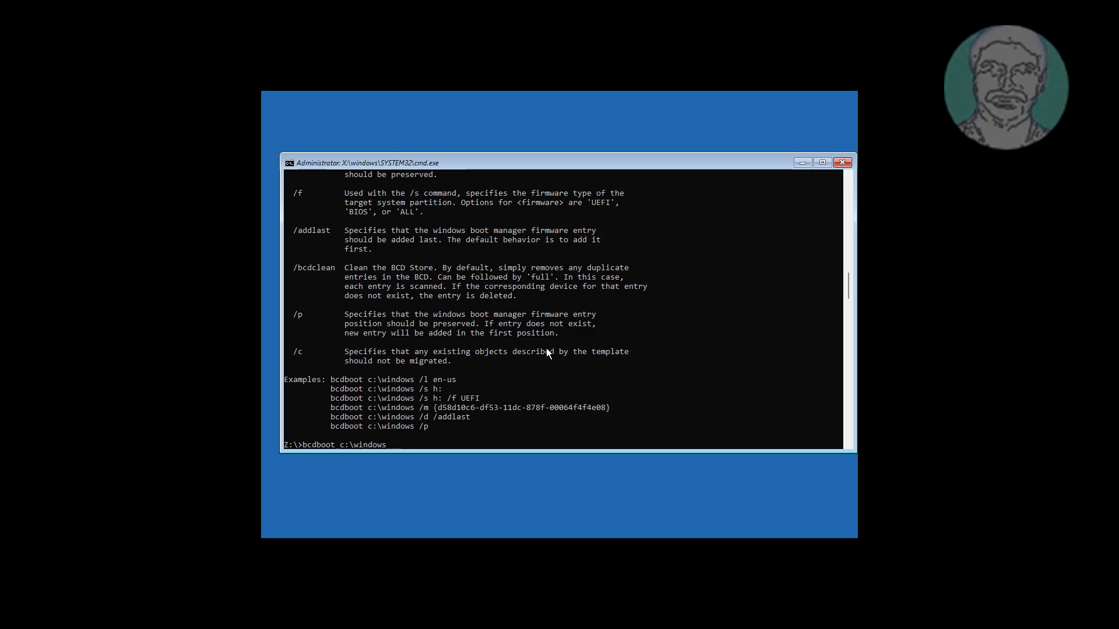
type("/l en")
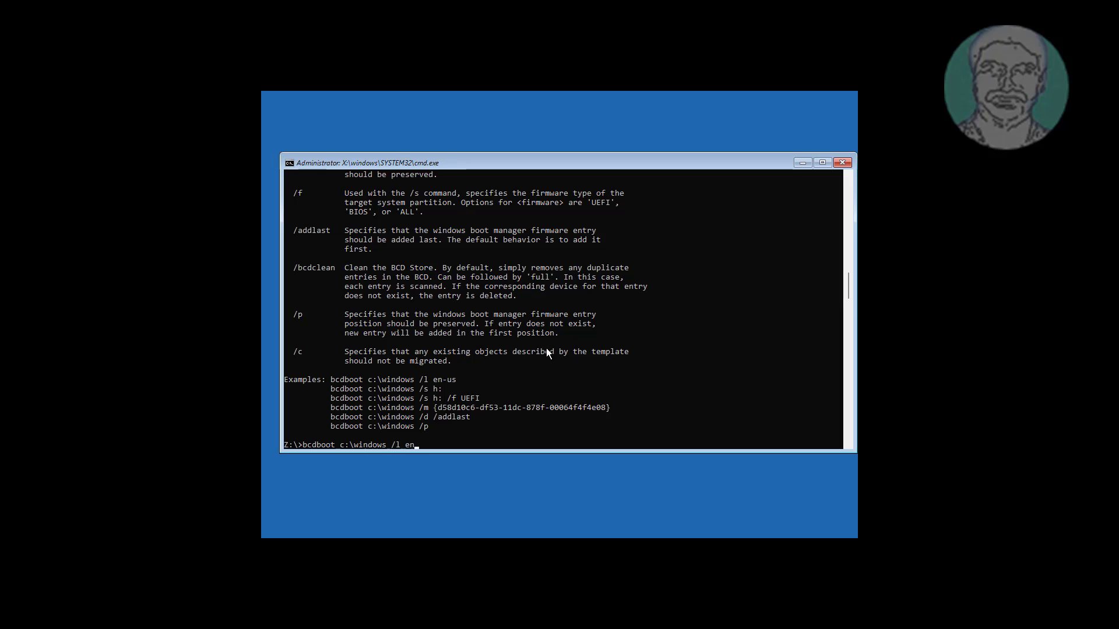
type("-us")
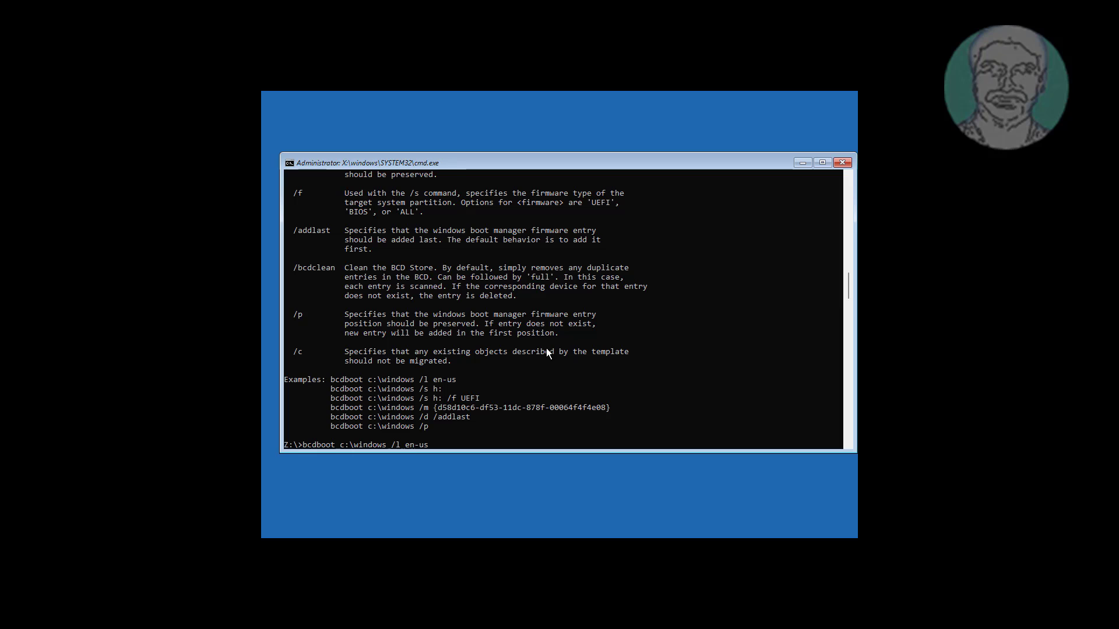
type("/s")
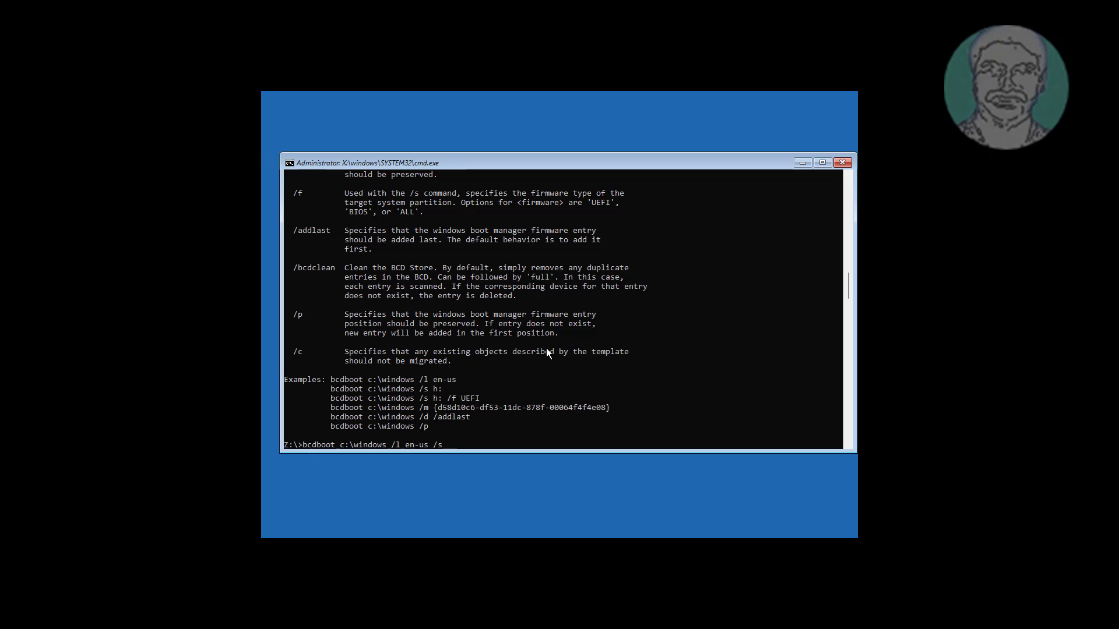
type("z:")
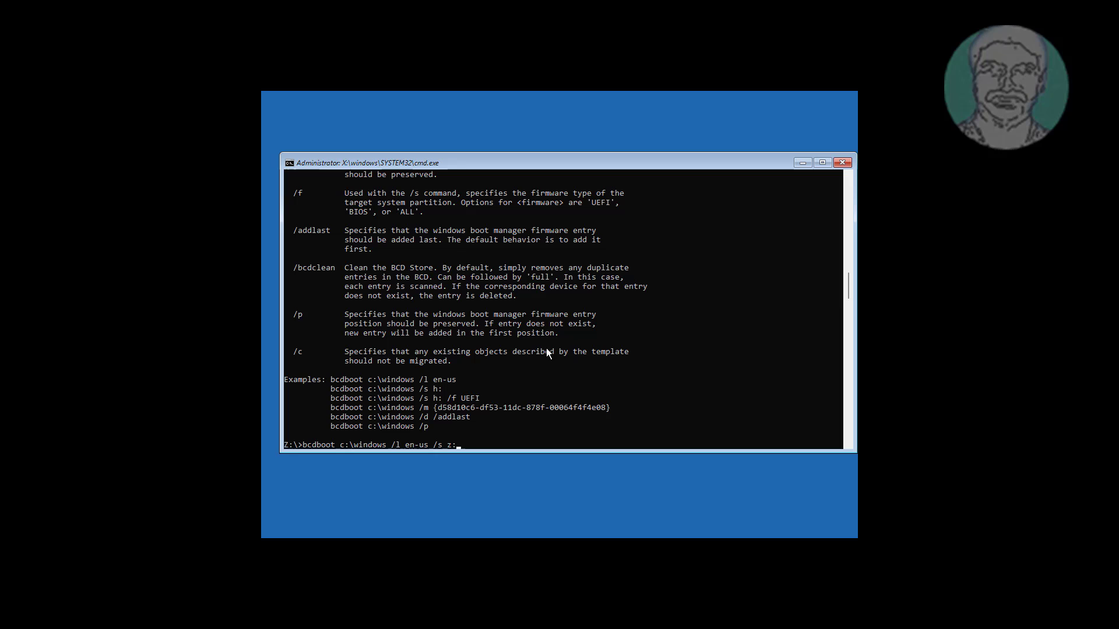
type("/f")
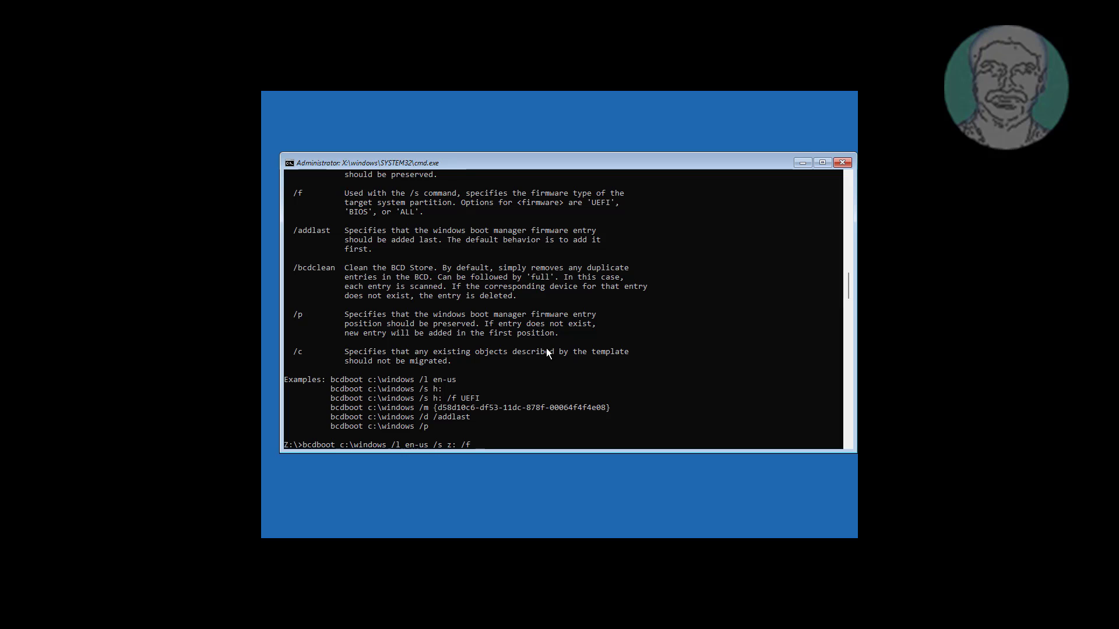
type("ALL")
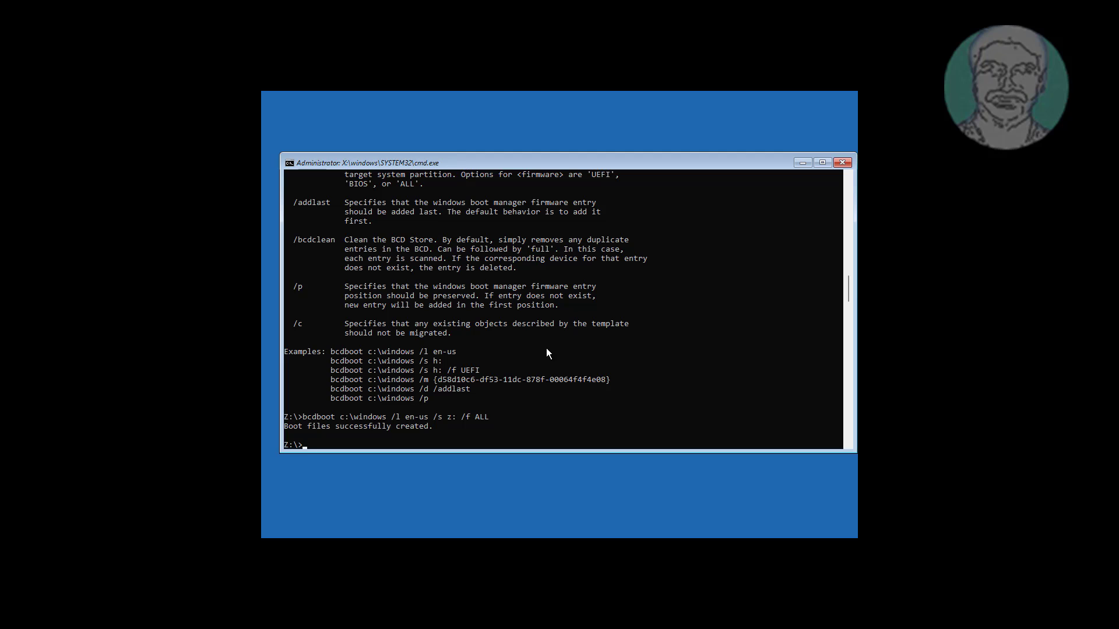
- Start DiskPart again, select disk 0 and list its partitions
type("disk")
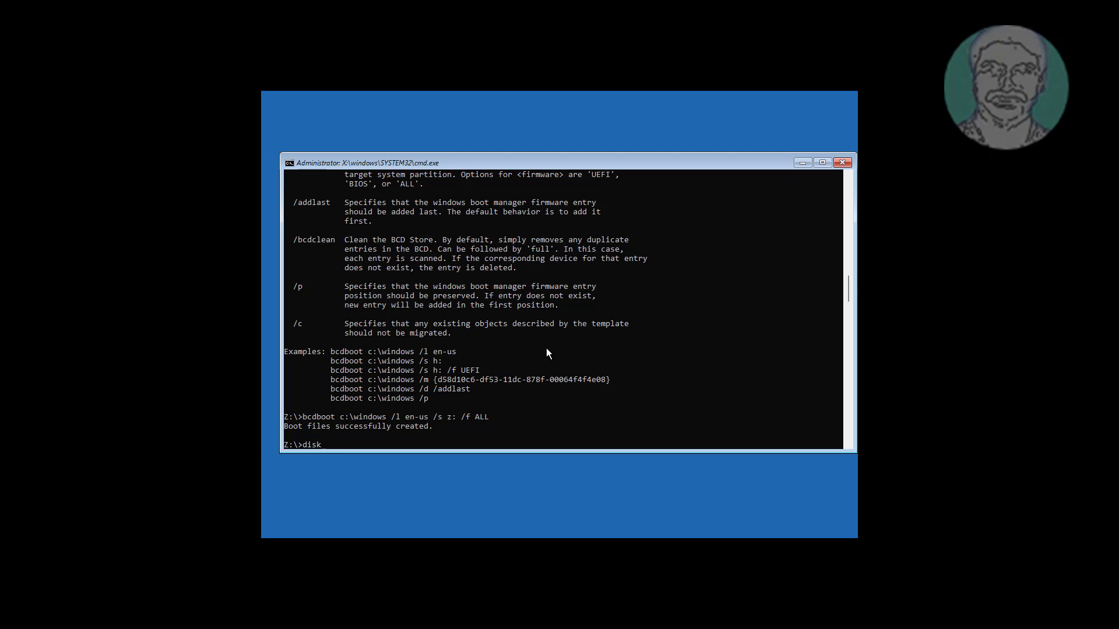
key("Return")
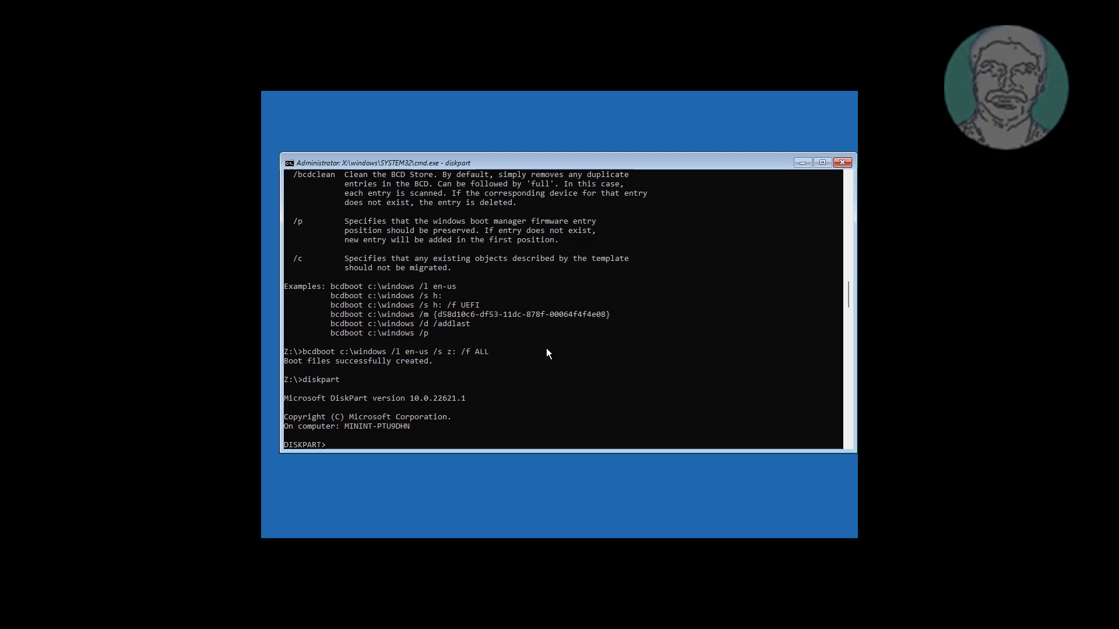
type("list disk")
type("sel")
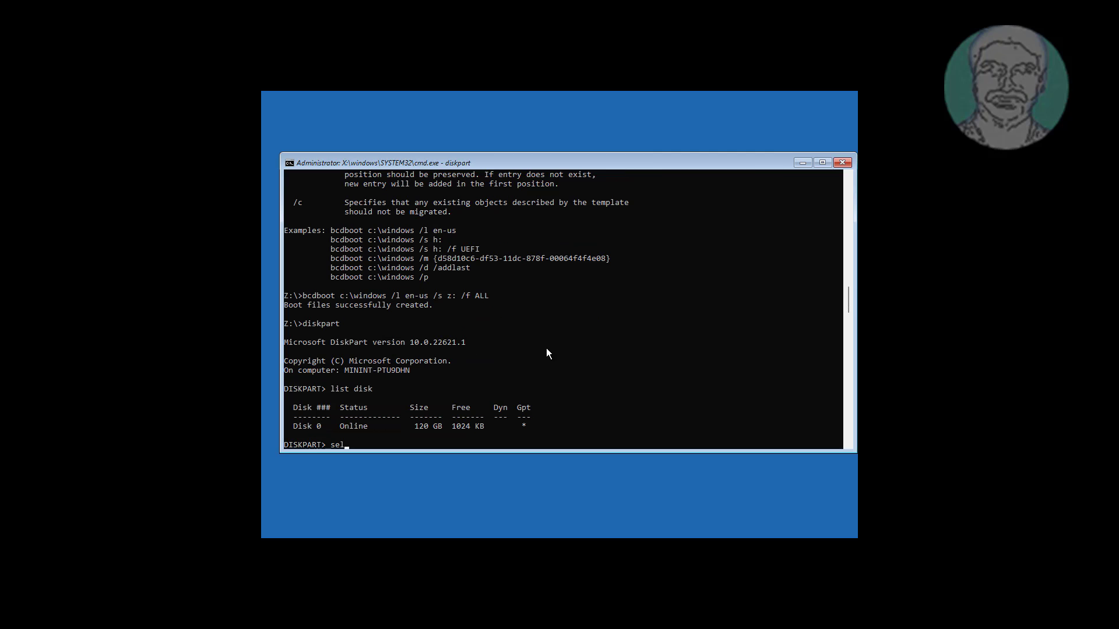
type("ect disk 0")
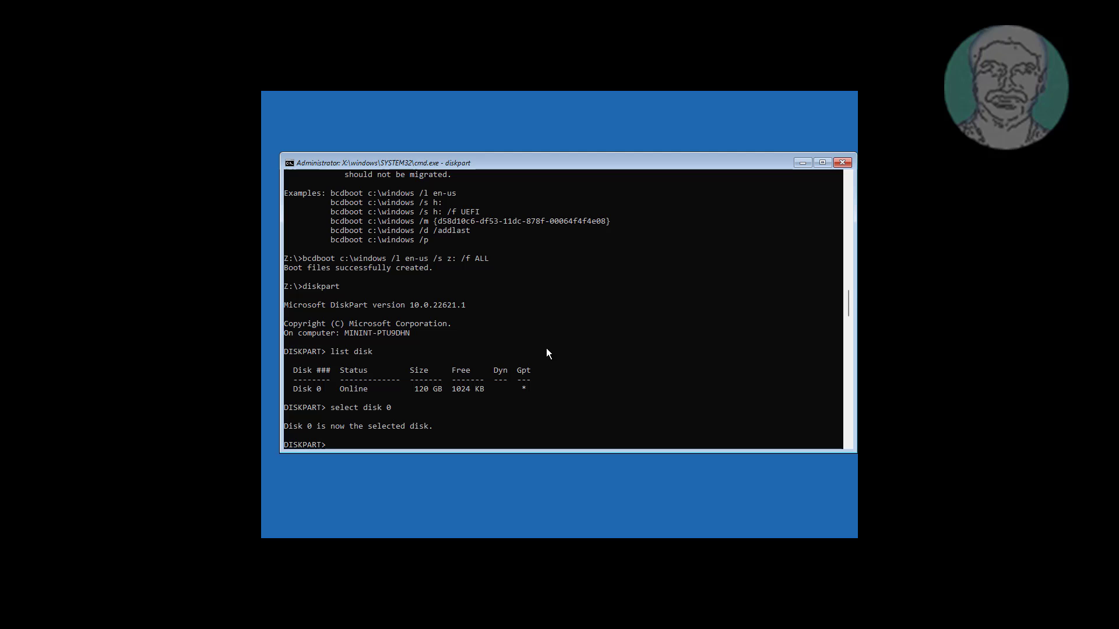
type("list part")
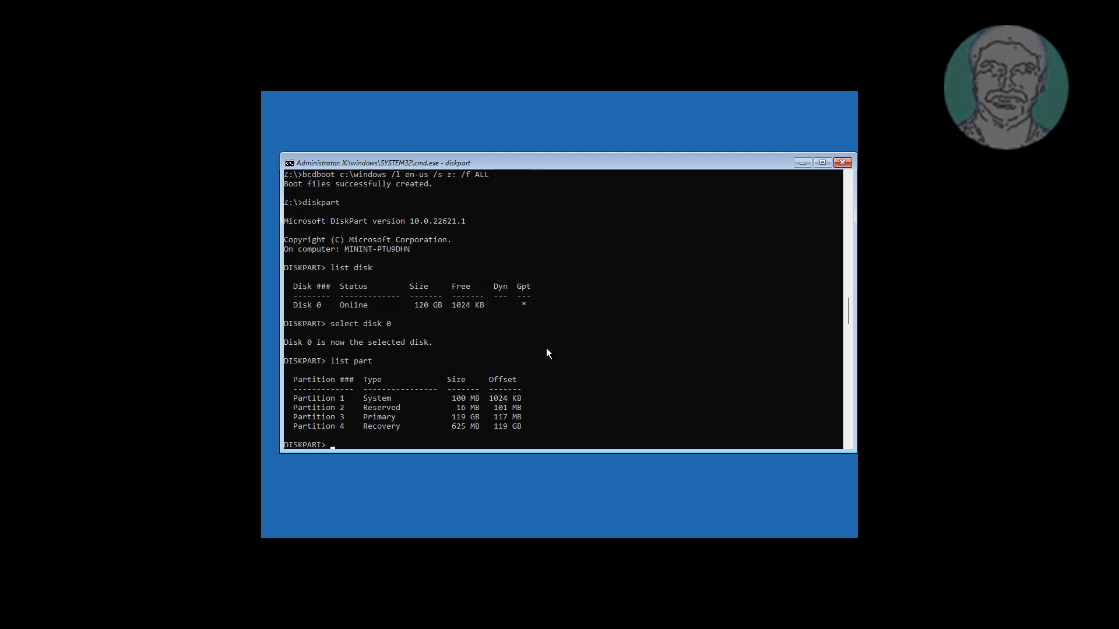
- Select partition 1 and remove its drive letter Z
type("sele p")
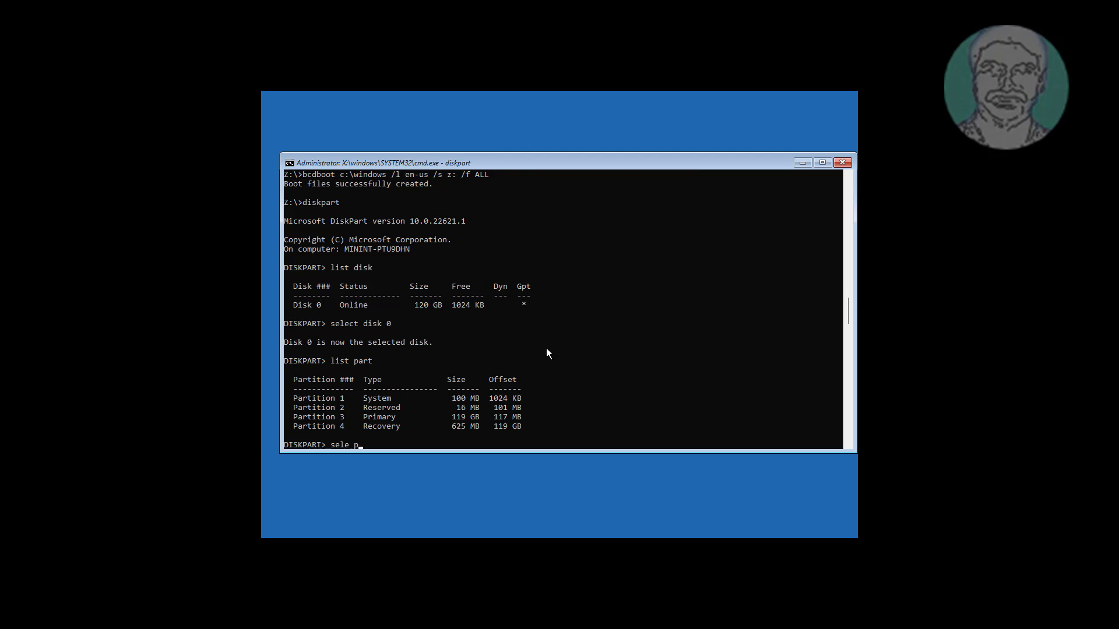
key("Return")
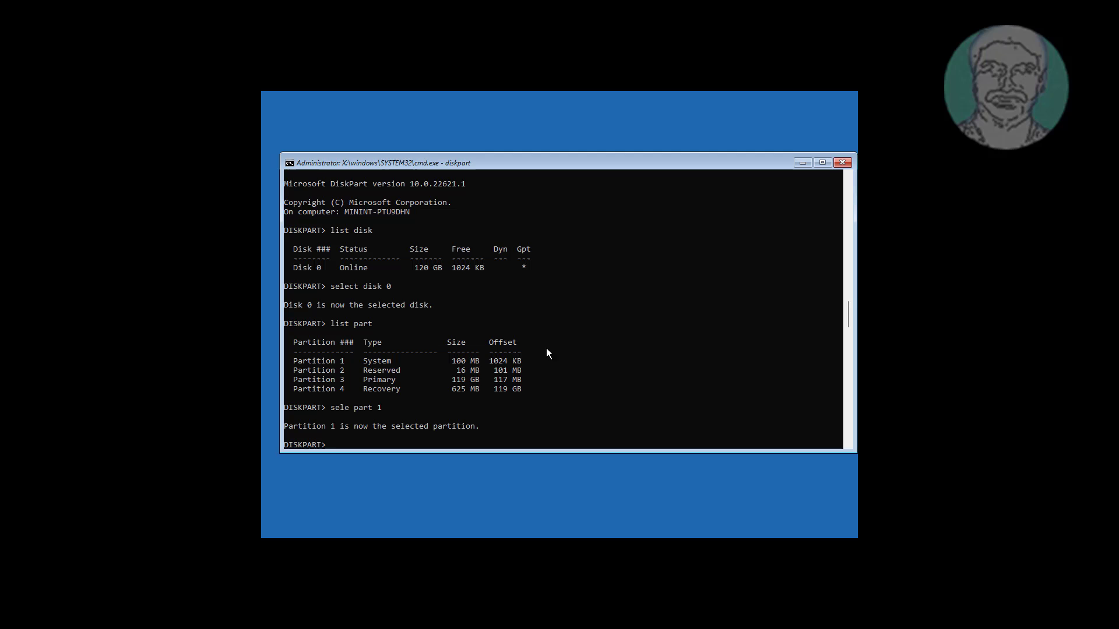
type("re")
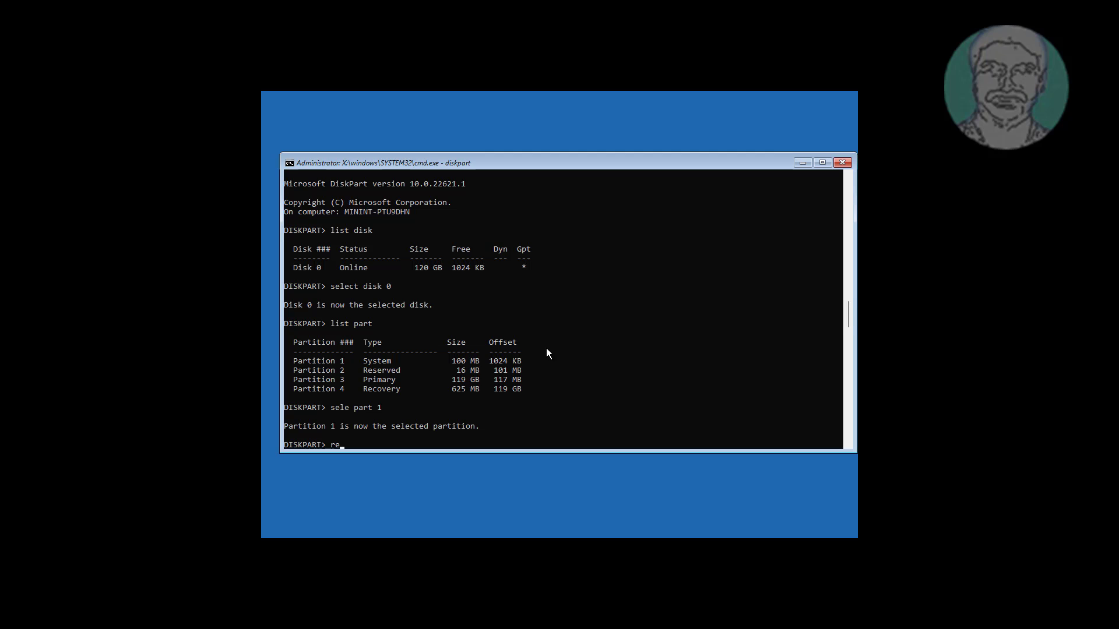
type("move lett")
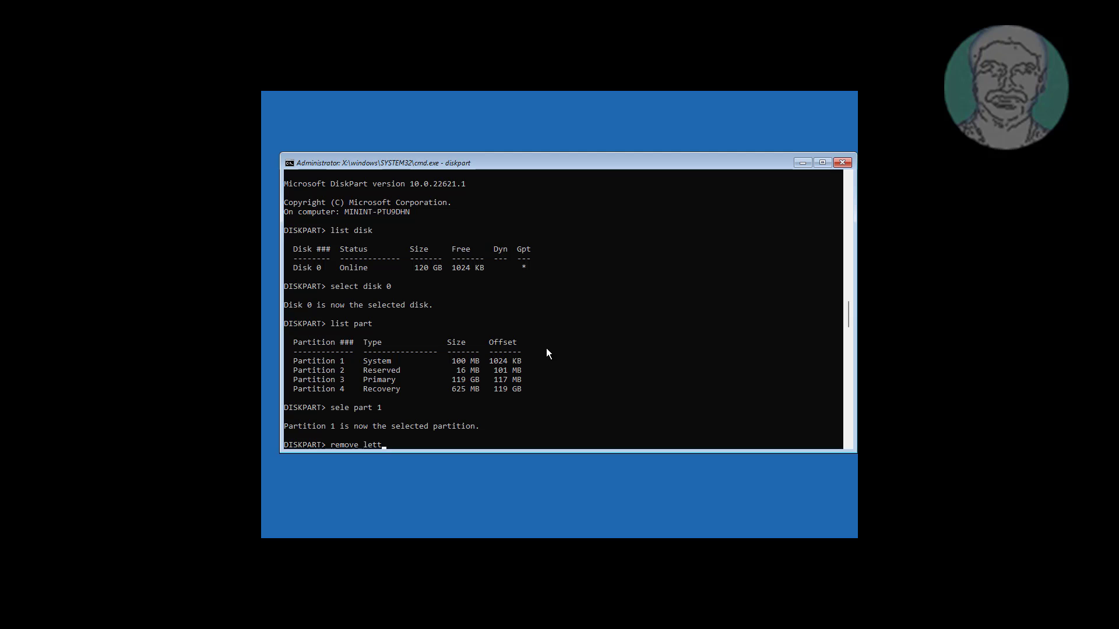
type("er=z")
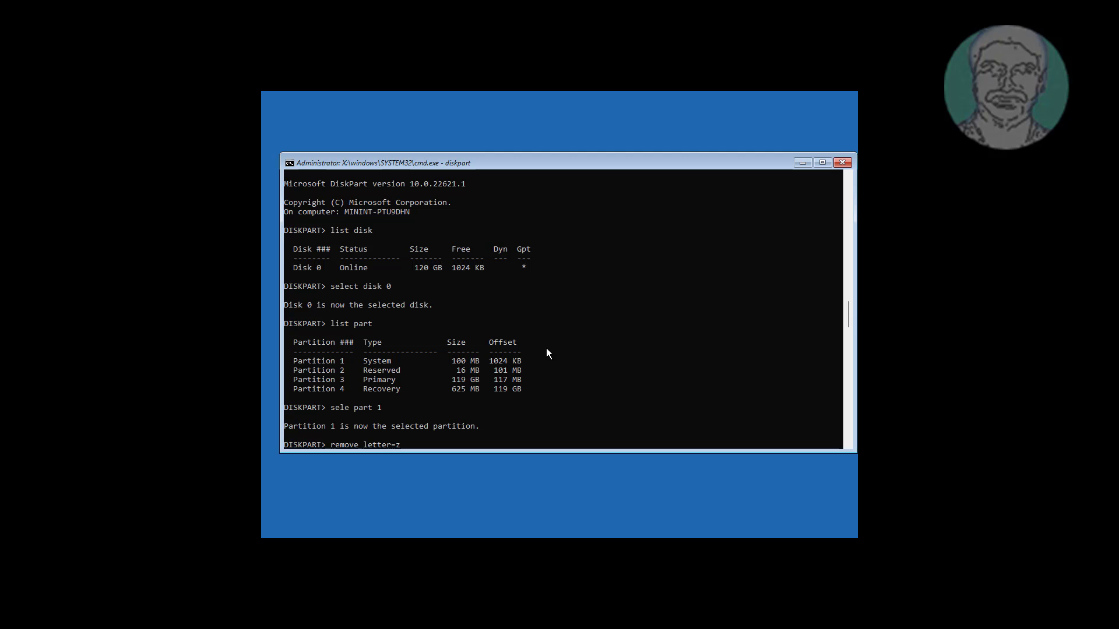
key("Return")
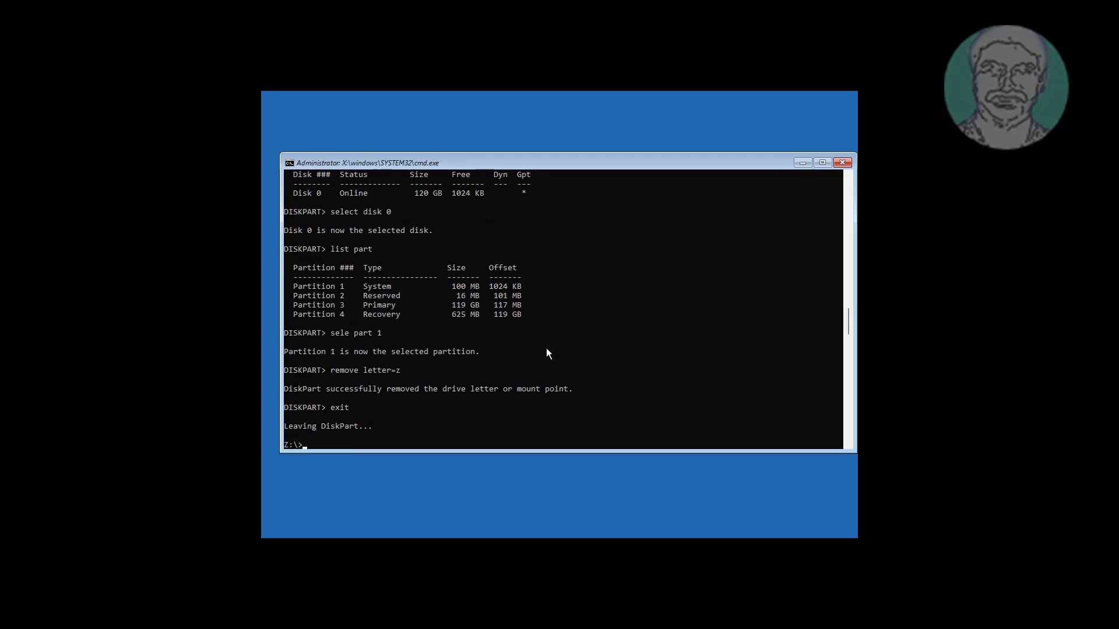
- Exit Command Prompt, continue into Windows 11, and dismiss the lock screen to sign in
type("exit")
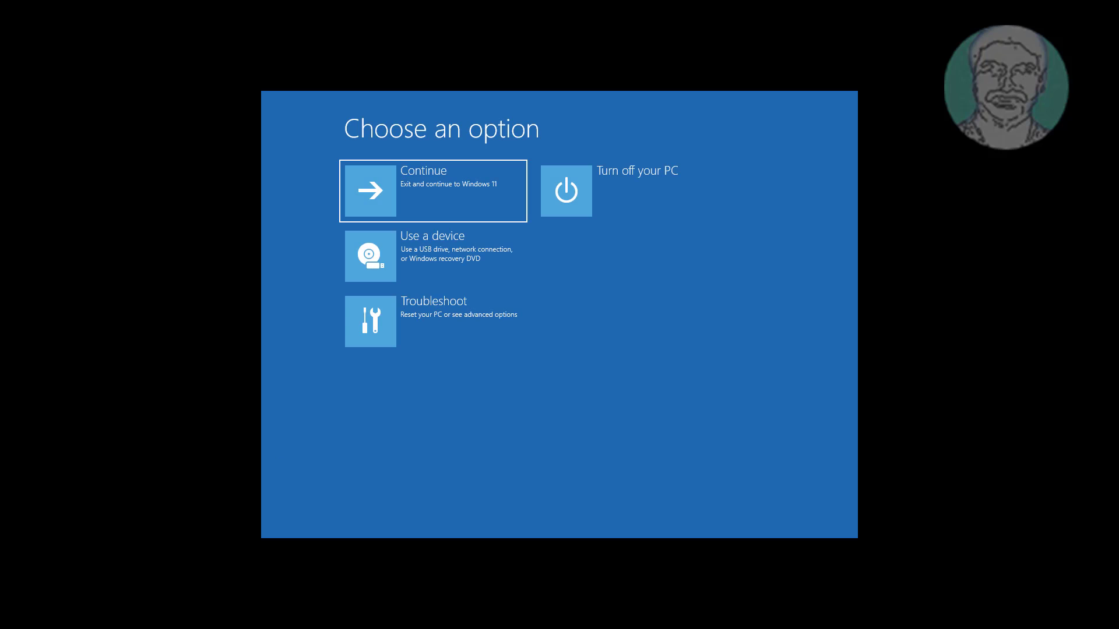
left_click(433, 190)
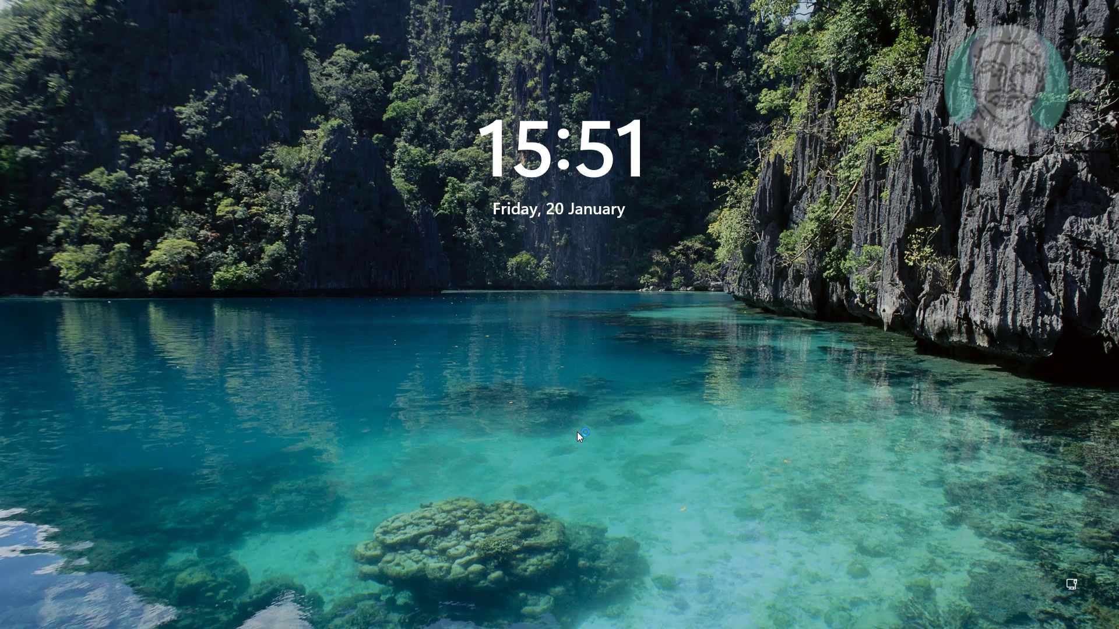
left_click(579, 436)
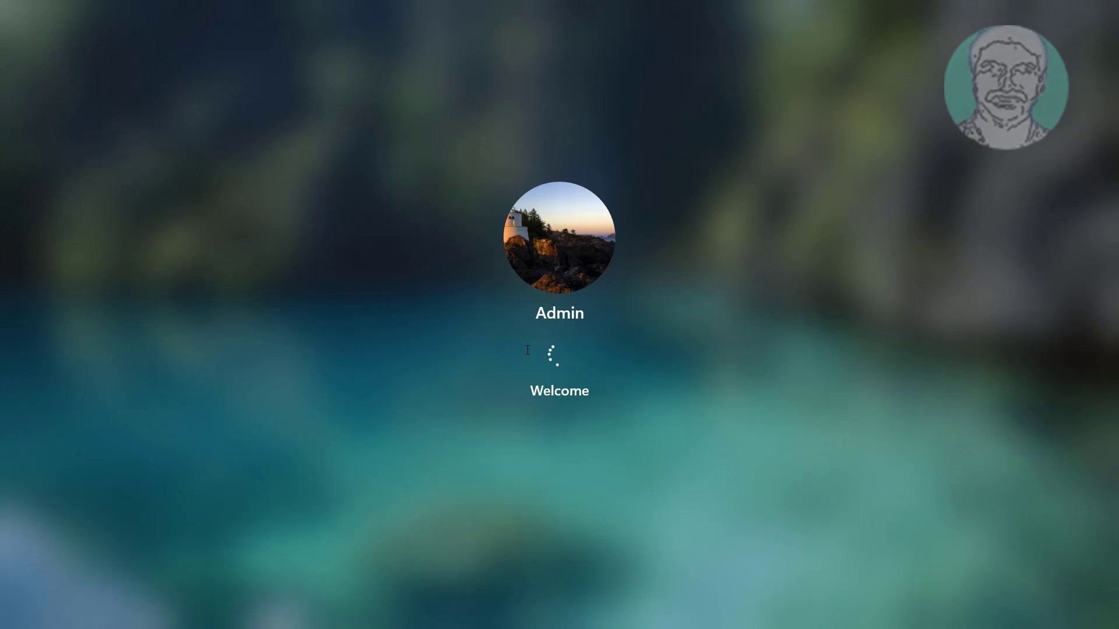